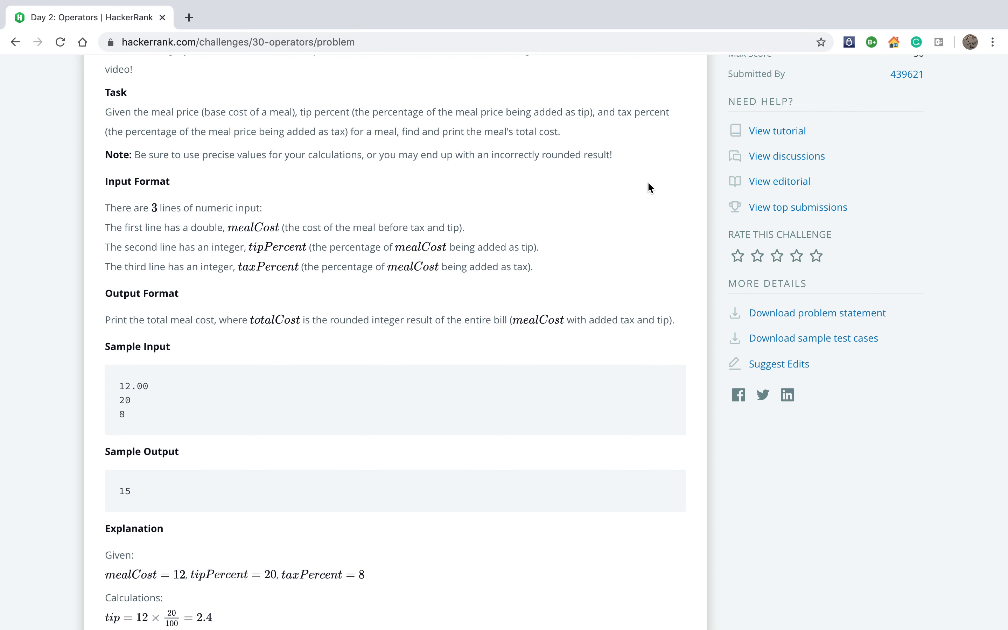
mouse_move(610, 206)
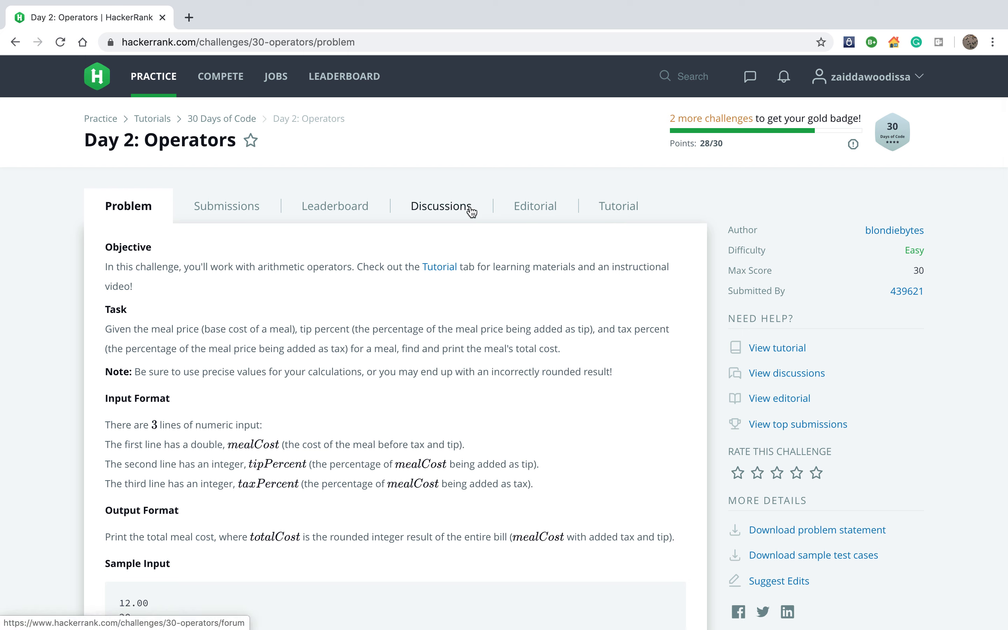
mouse_move(294, 153)
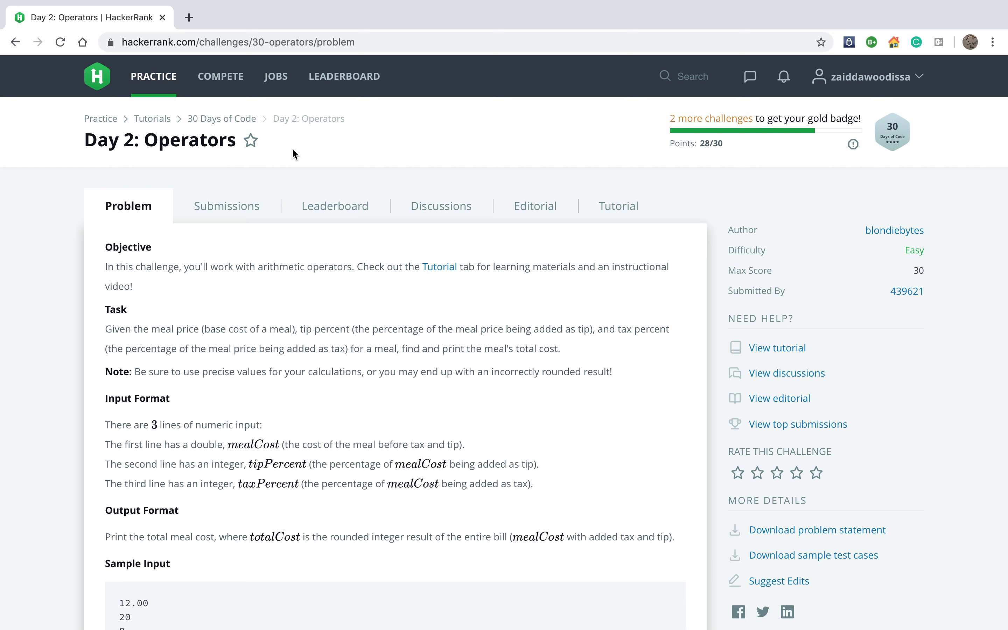
Scroll through the Day 2: Operators statement to the explanation with tax 0.96, total 15.36 rounded to 15.
scroll("down", 3)
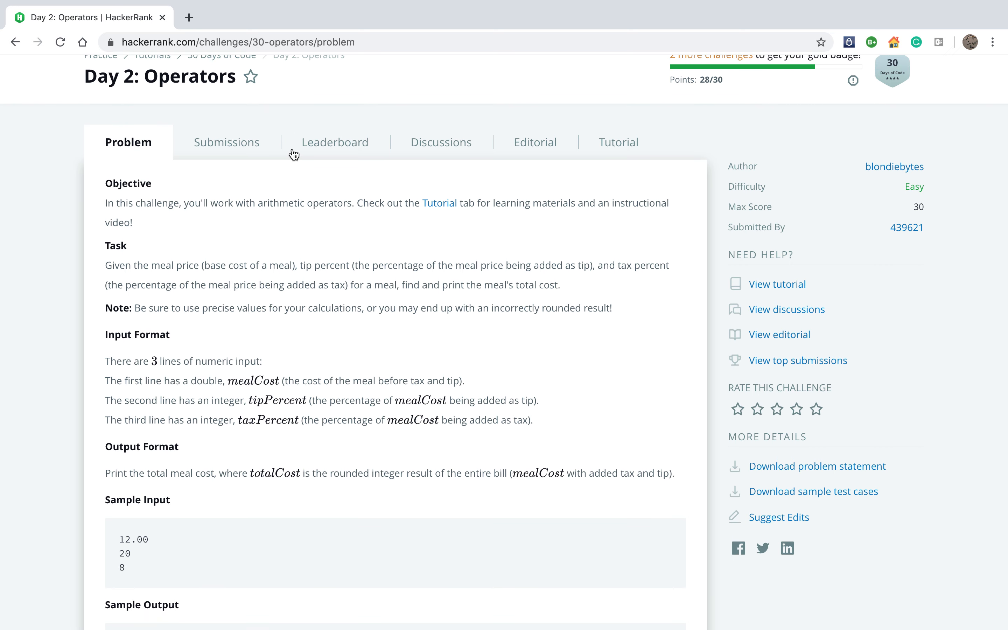
mouse_move(232, 165)
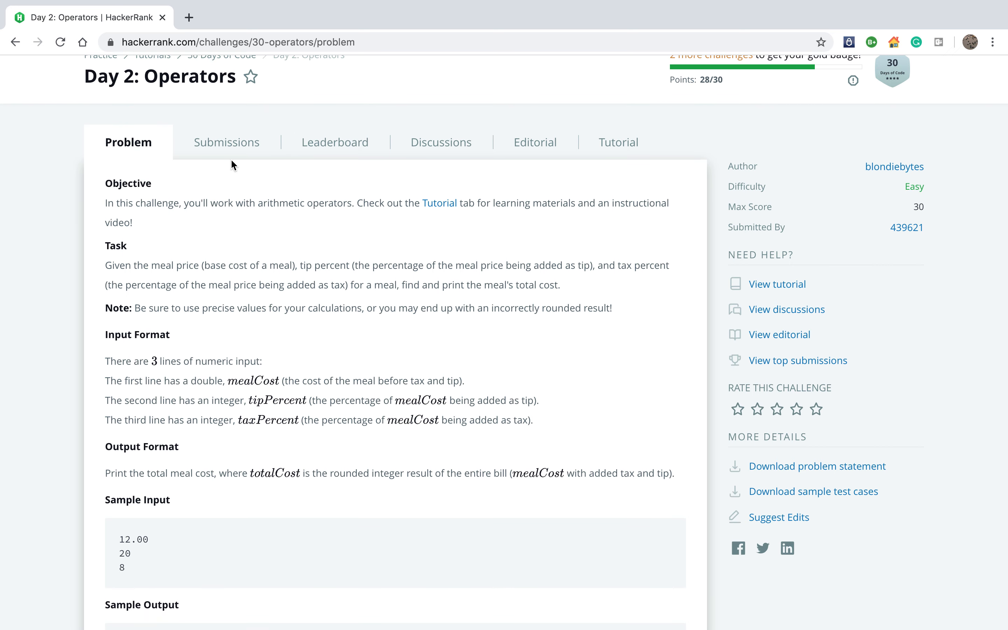
mouse_move(320, 231)
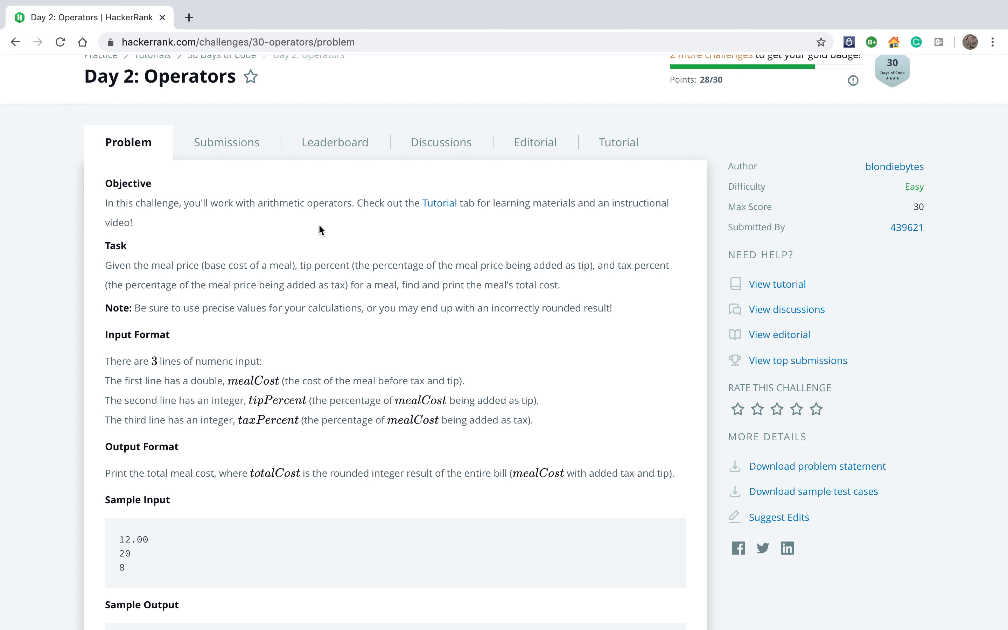
scroll("down", 3)
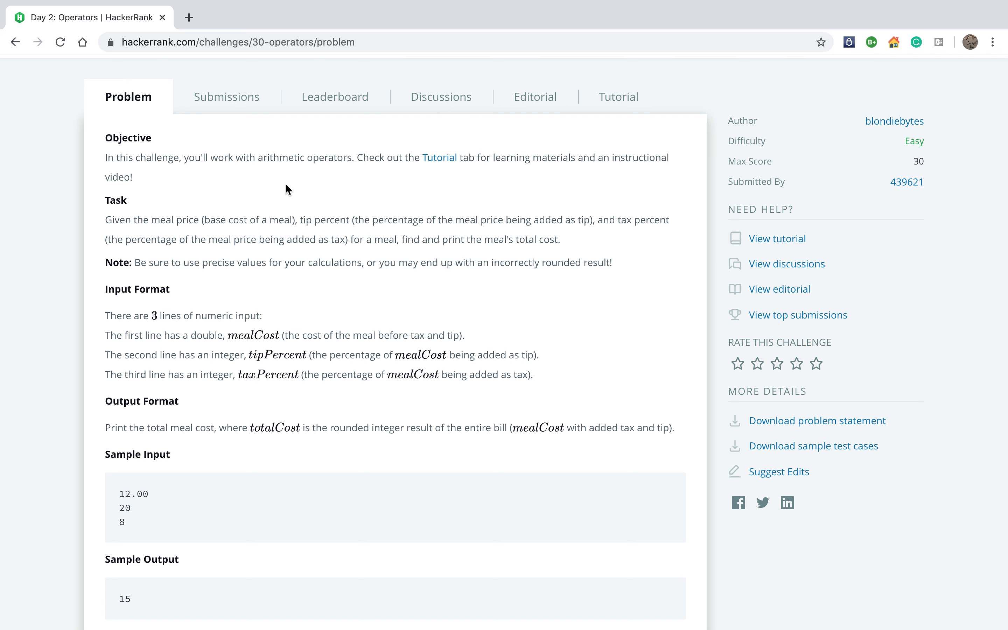
scroll("down", 3)
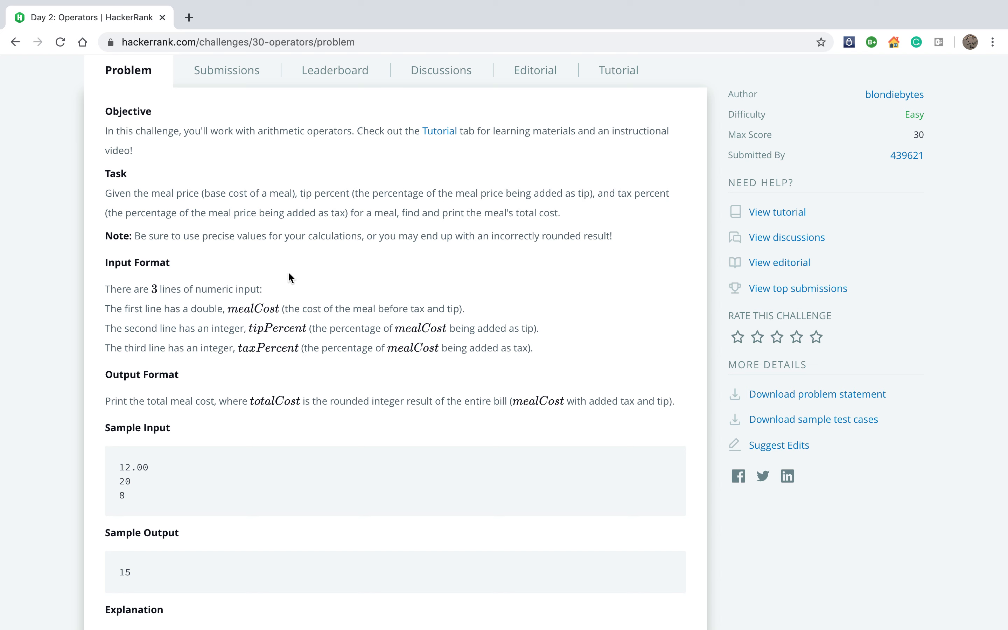
mouse_move(248, 311)
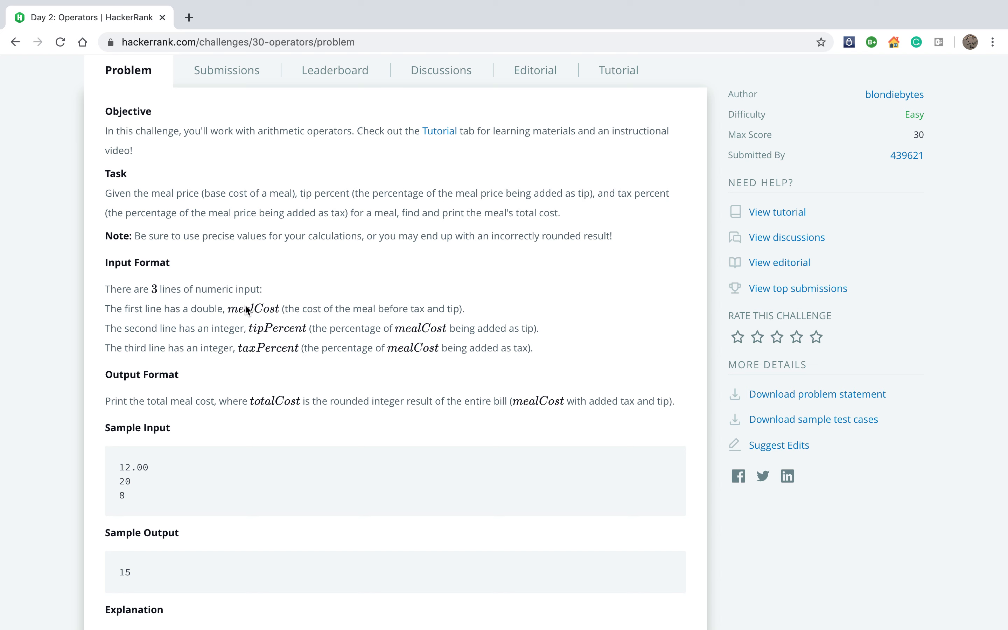
scroll("down", 3)
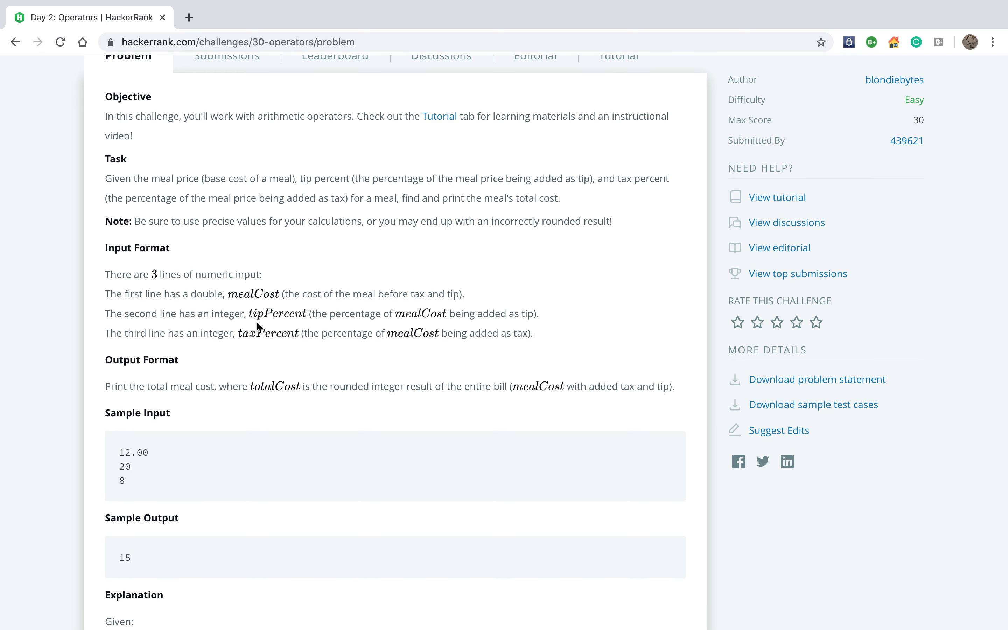
mouse_move(278, 323)
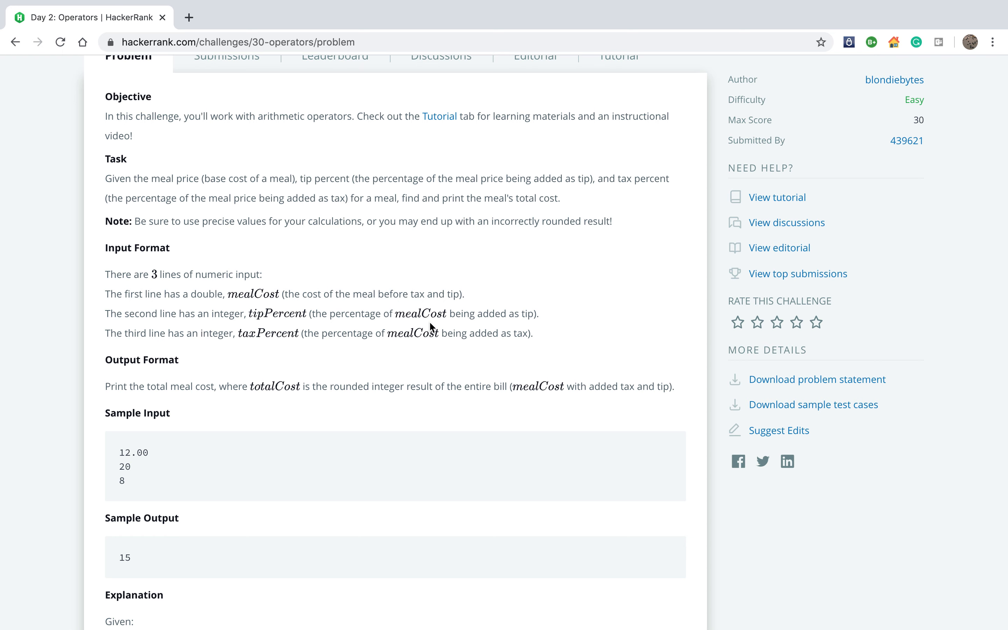
mouse_move(512, 317)
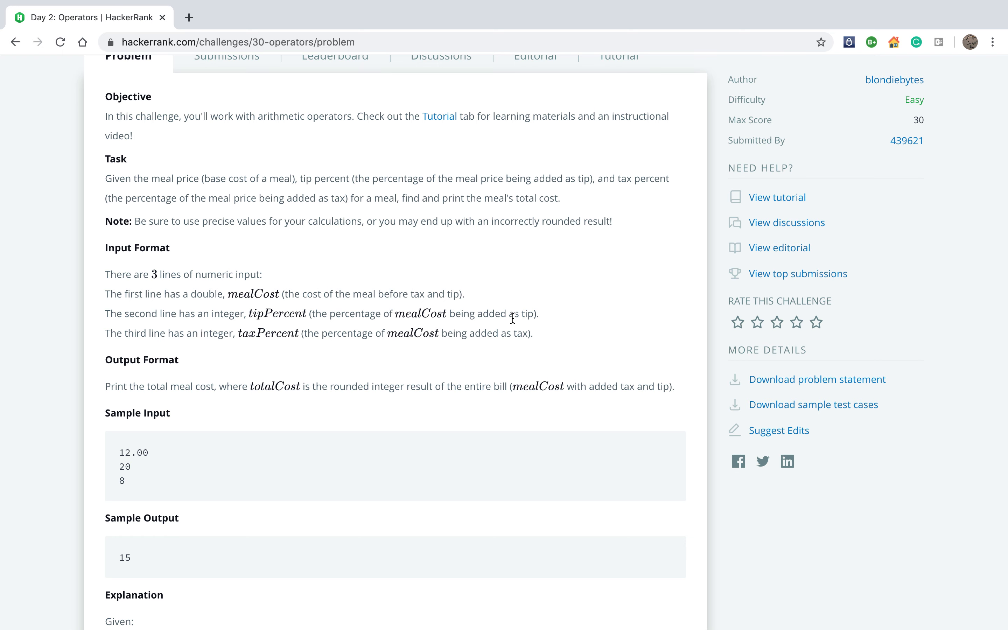
scroll("down", 3)
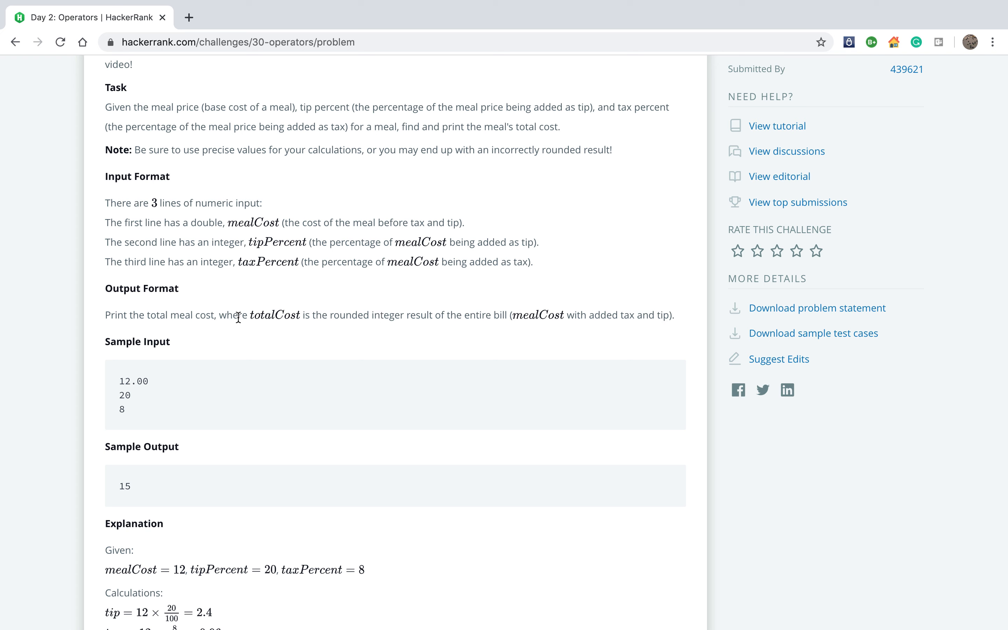
mouse_move(250, 319)
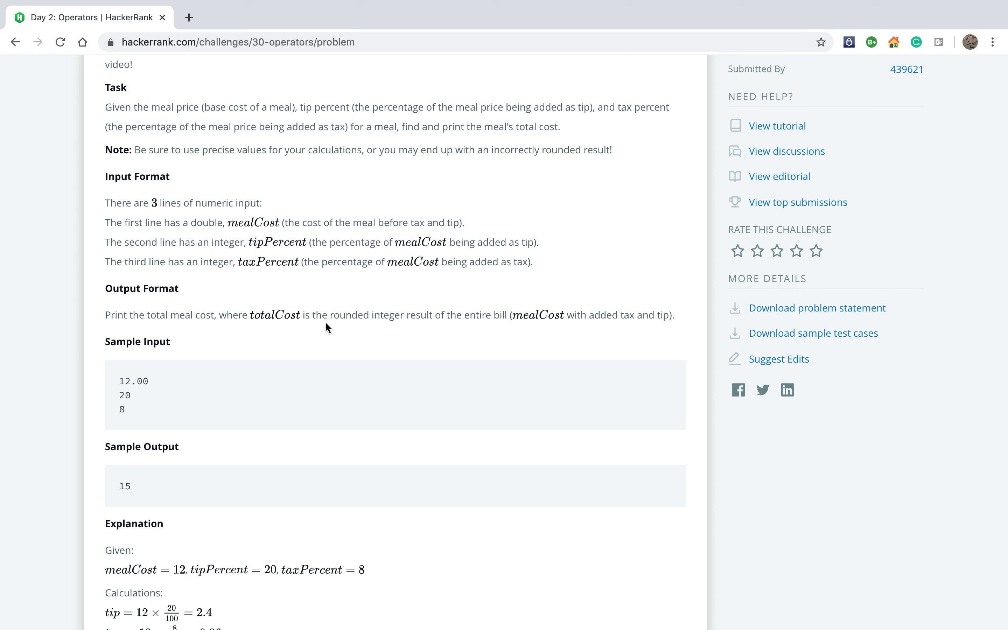
mouse_move(392, 312)
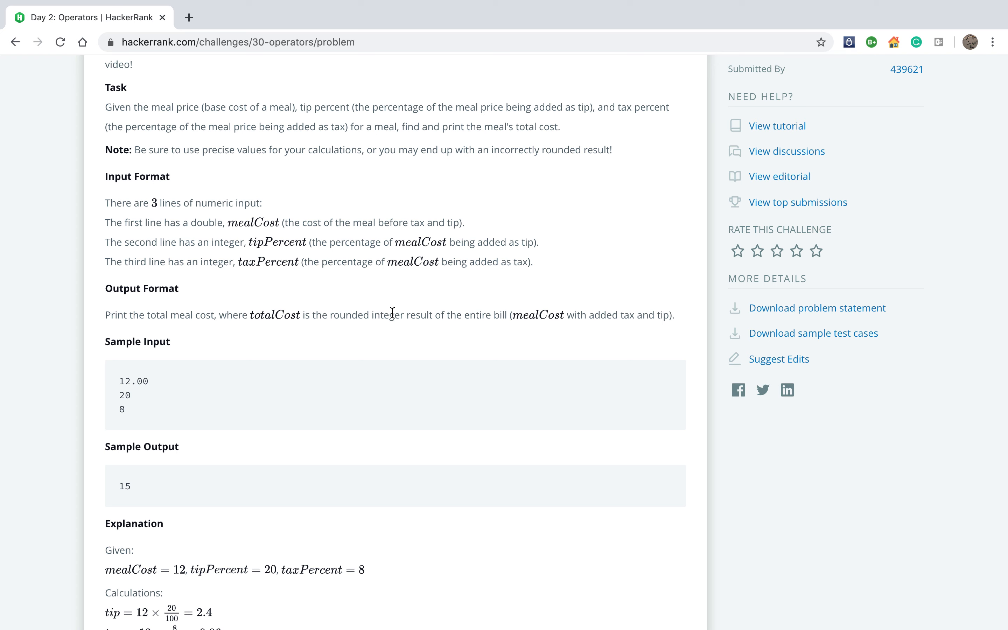
mouse_move(558, 320)
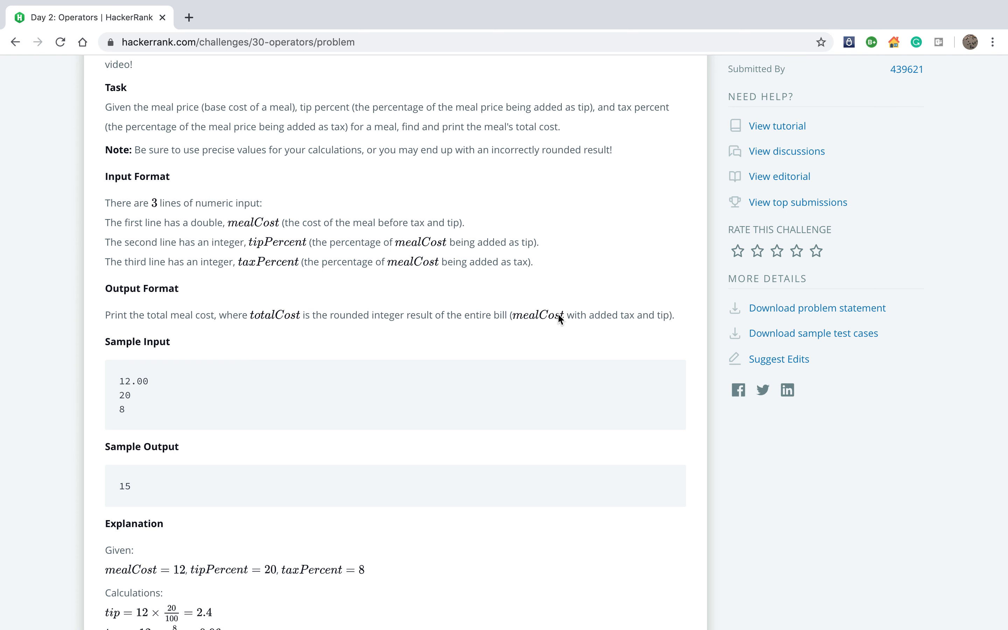
scroll("down", 3)
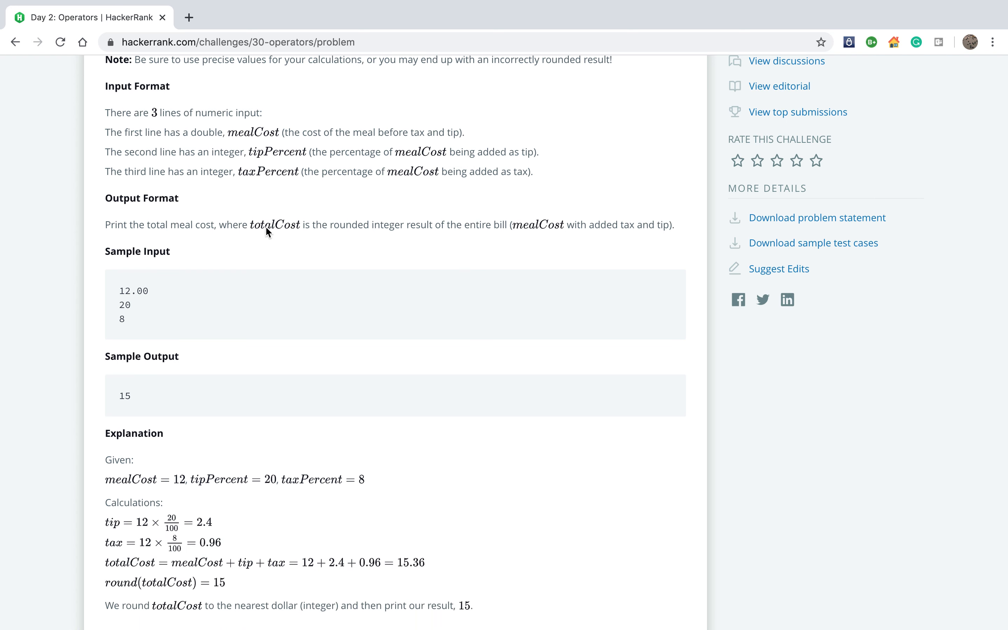
scroll("down", 3)
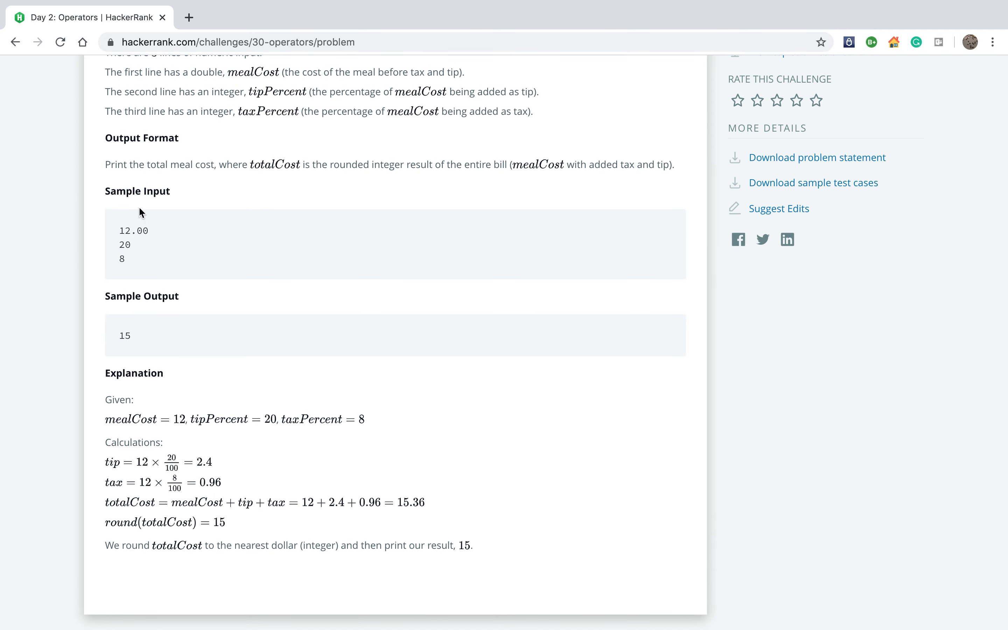
mouse_move(139, 193)
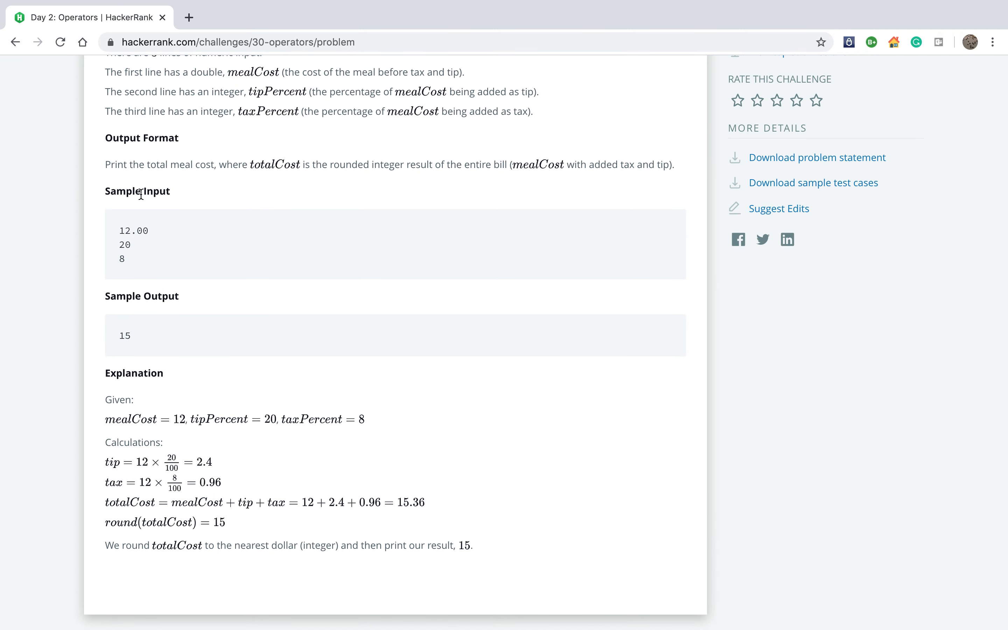
mouse_move(114, 265)
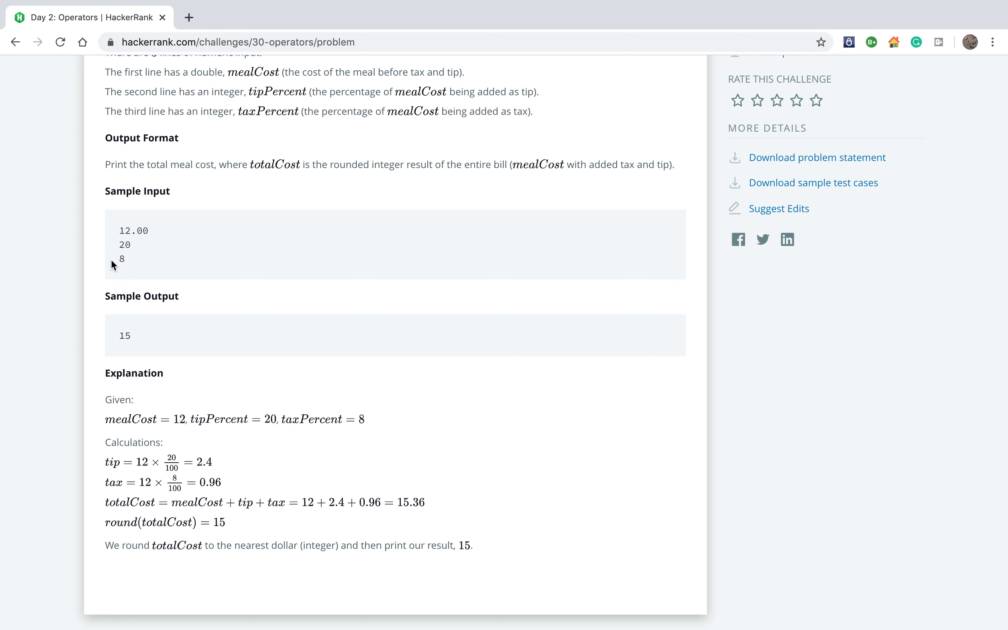
mouse_move(136, 338)
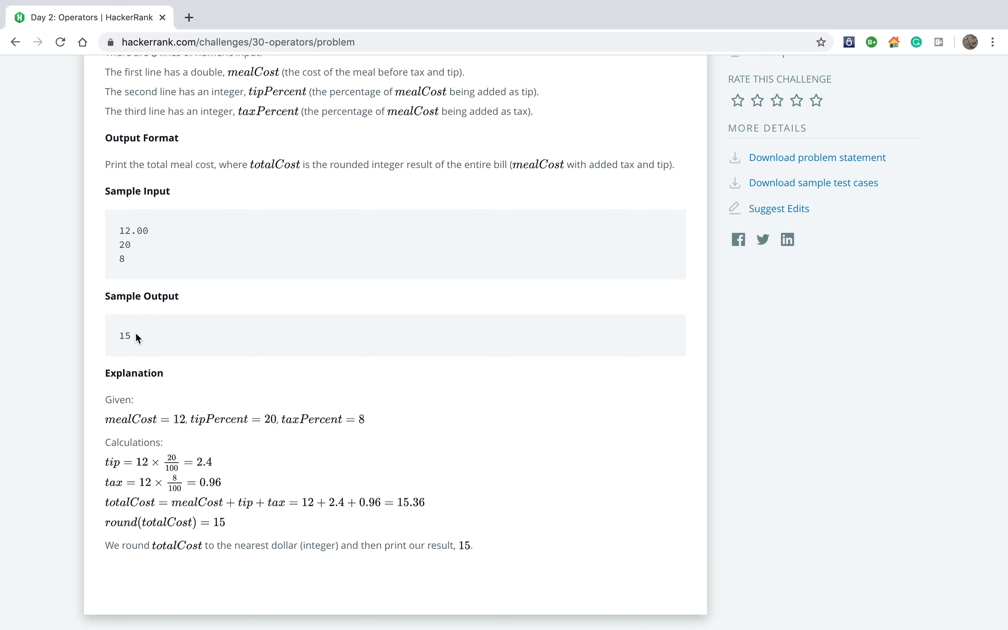
scroll("down", 3)
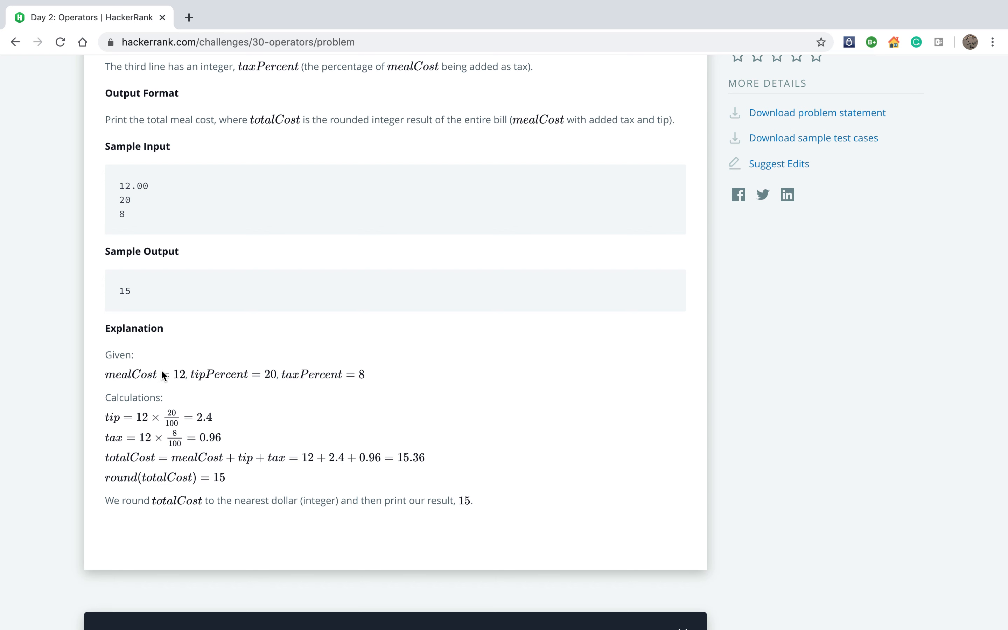
mouse_move(178, 385)
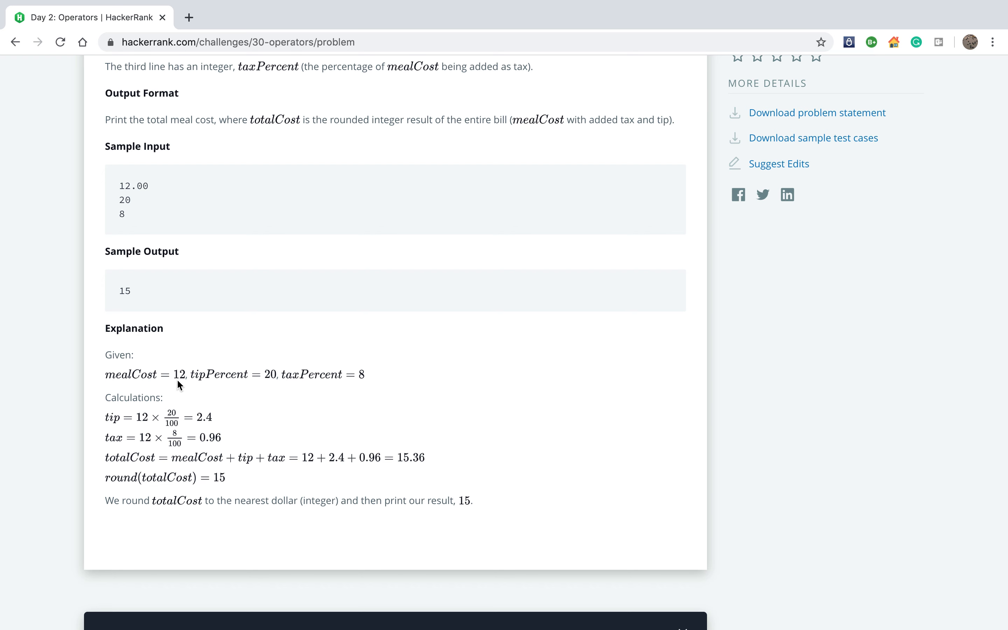
mouse_move(275, 384)
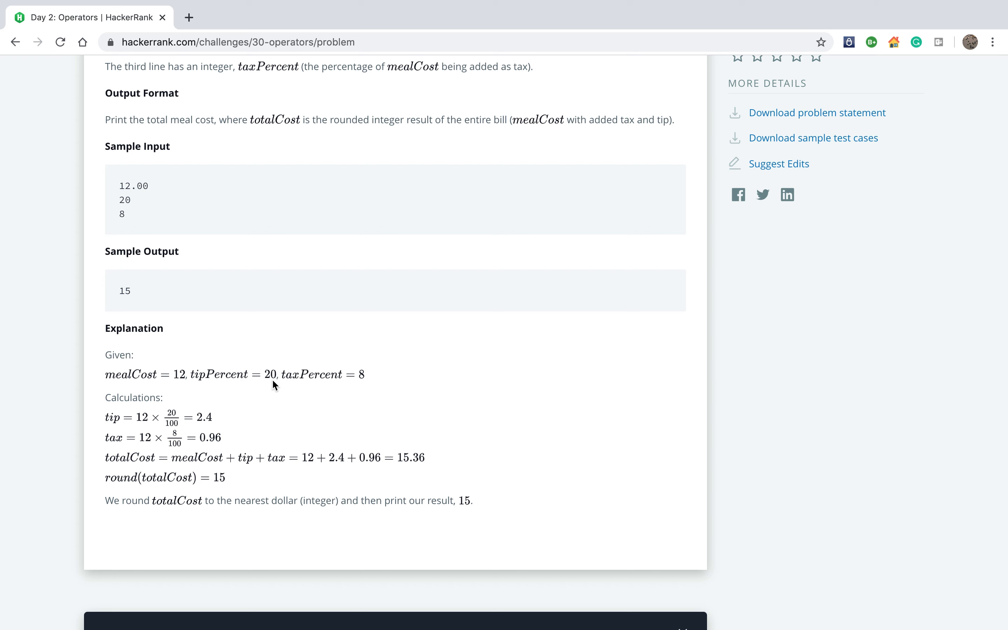
mouse_move(360, 376)
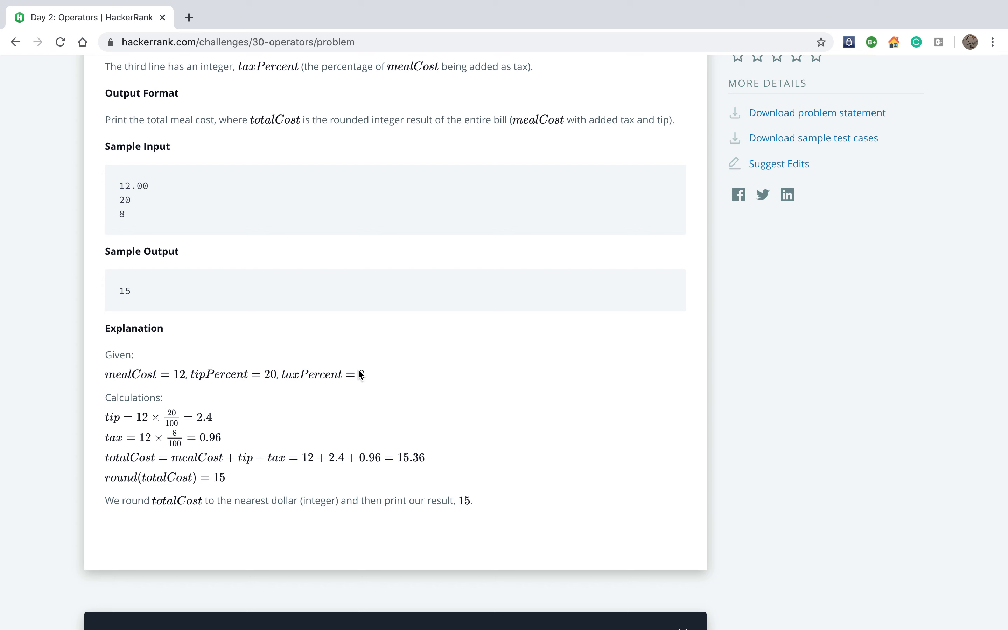
mouse_move(362, 379)
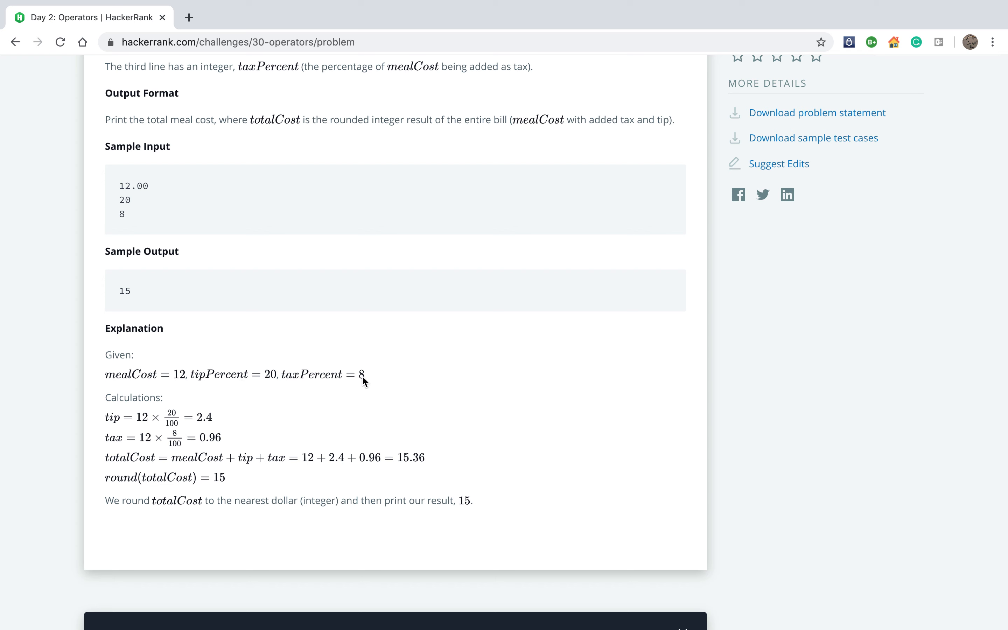
mouse_move(119, 393)
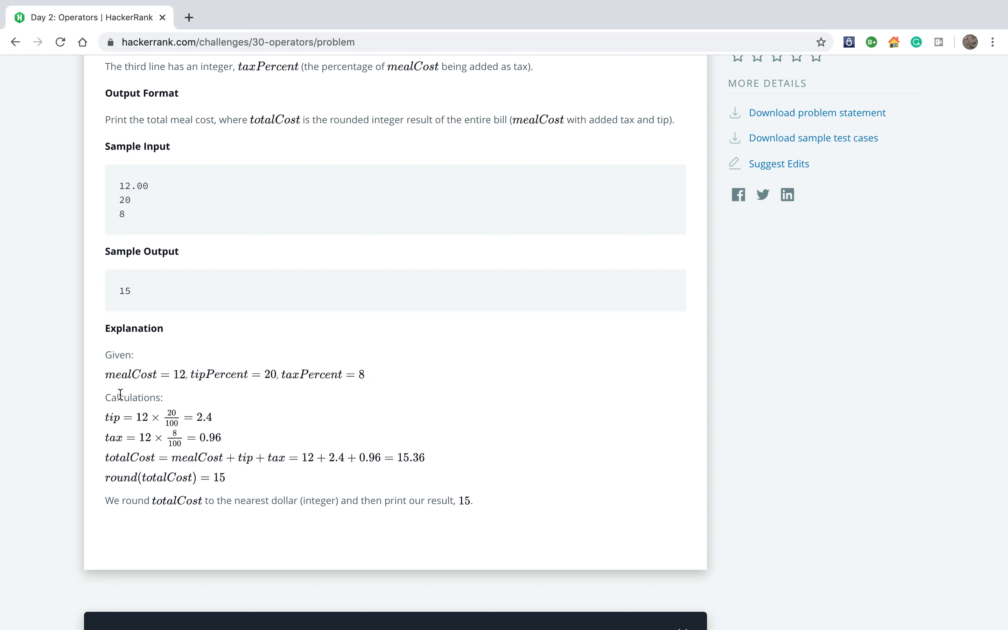
mouse_move(147, 429)
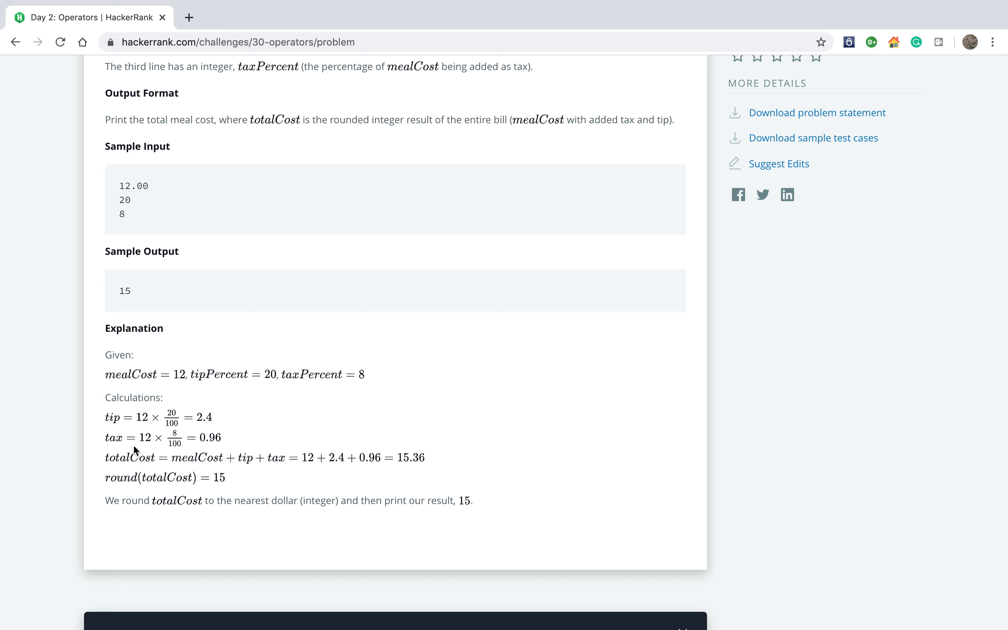
mouse_move(178, 445)
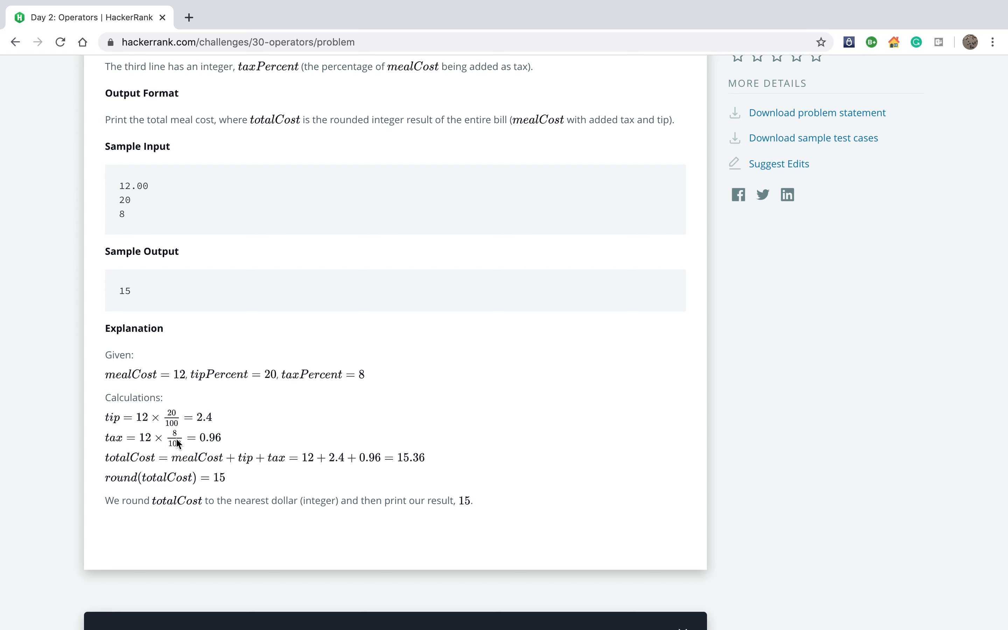
mouse_move(188, 455)
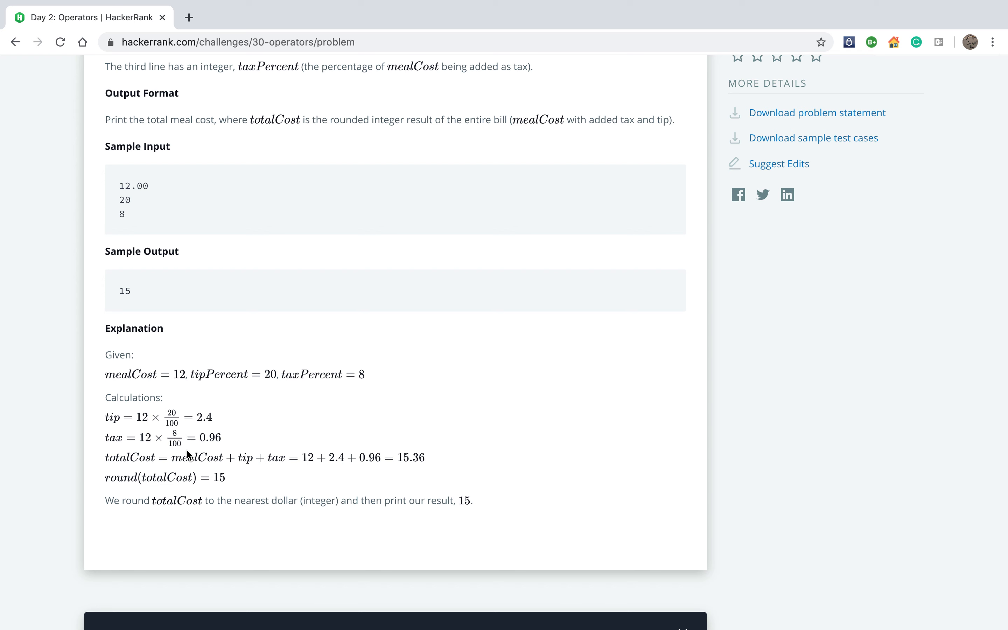
mouse_move(233, 448)
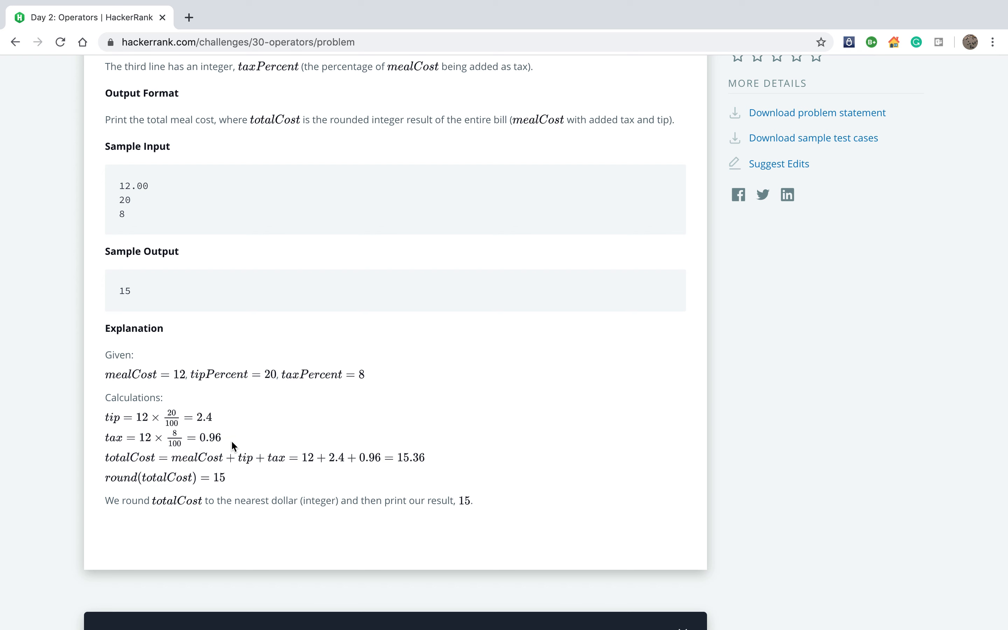
mouse_move(181, 470)
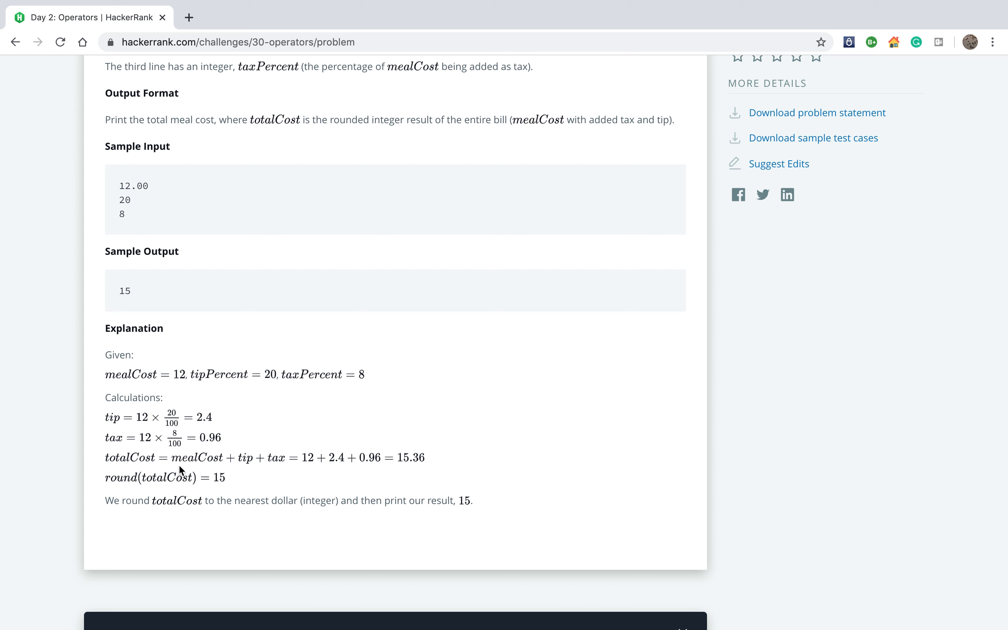
mouse_move(196, 472)
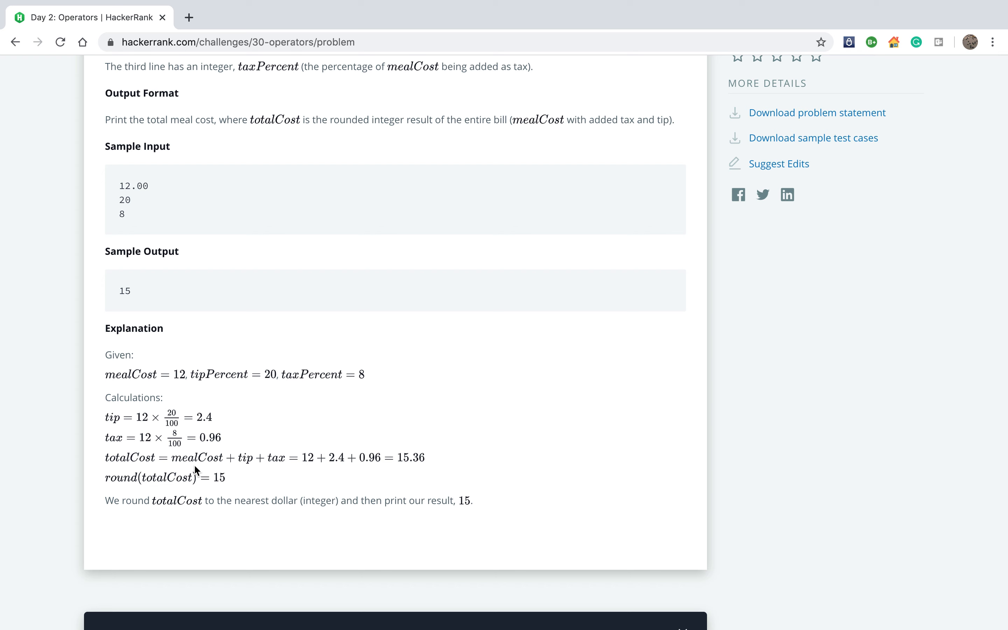
mouse_move(212, 468)
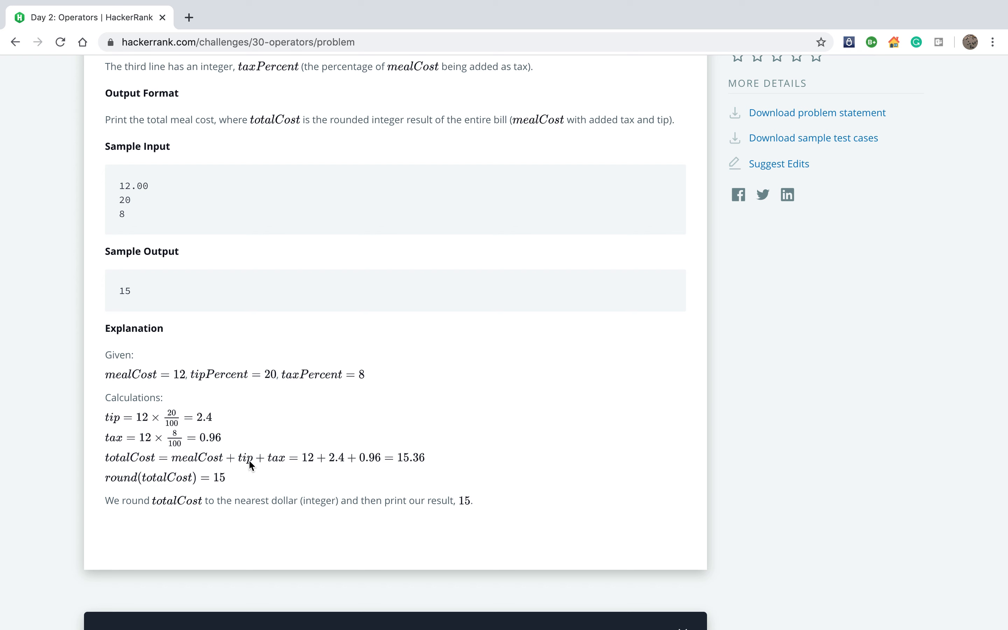
mouse_move(315, 468)
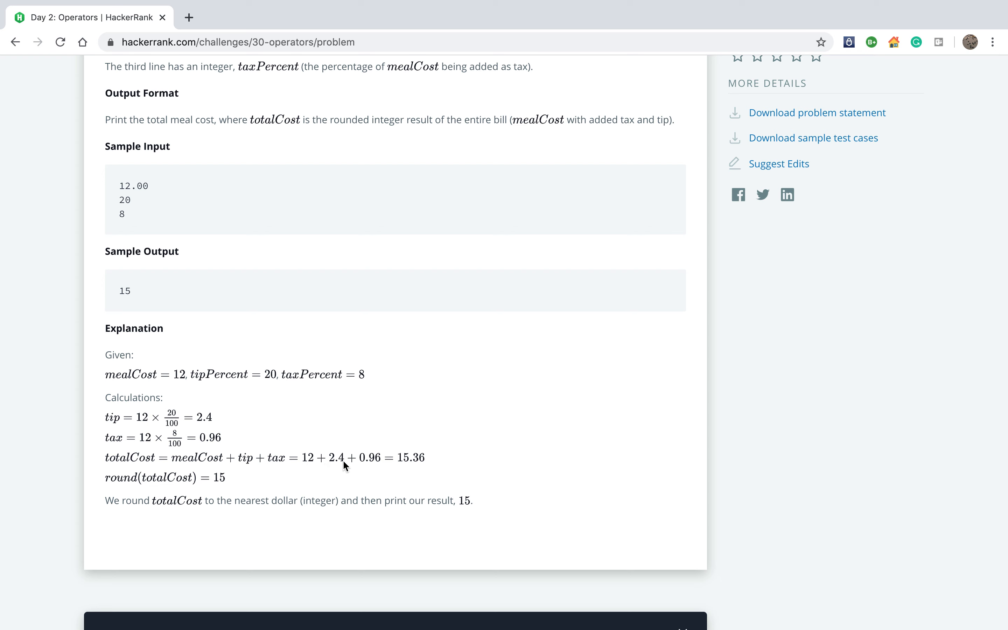
mouse_move(377, 463)
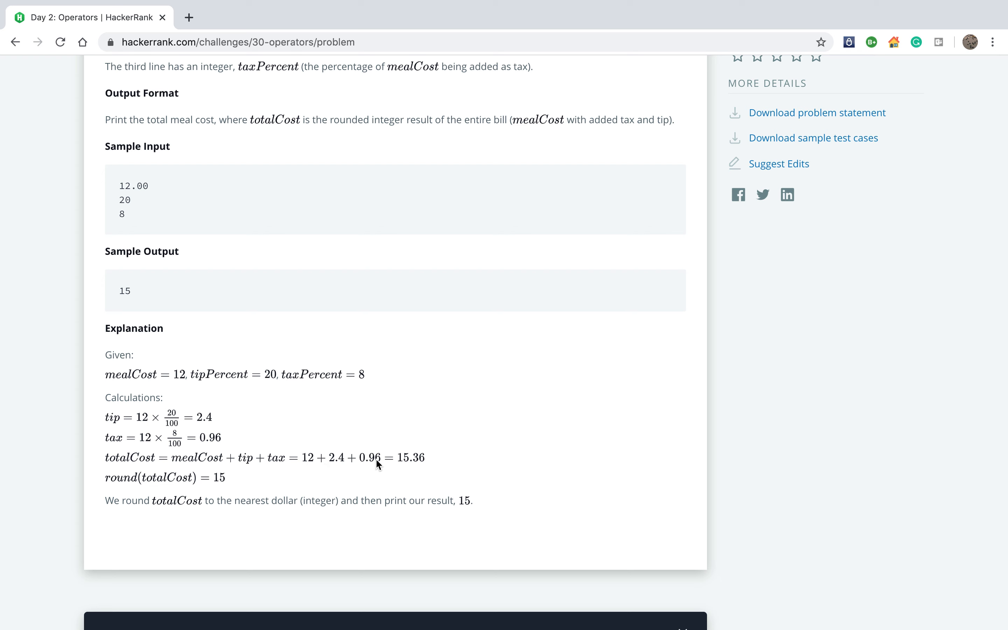
mouse_move(399, 461)
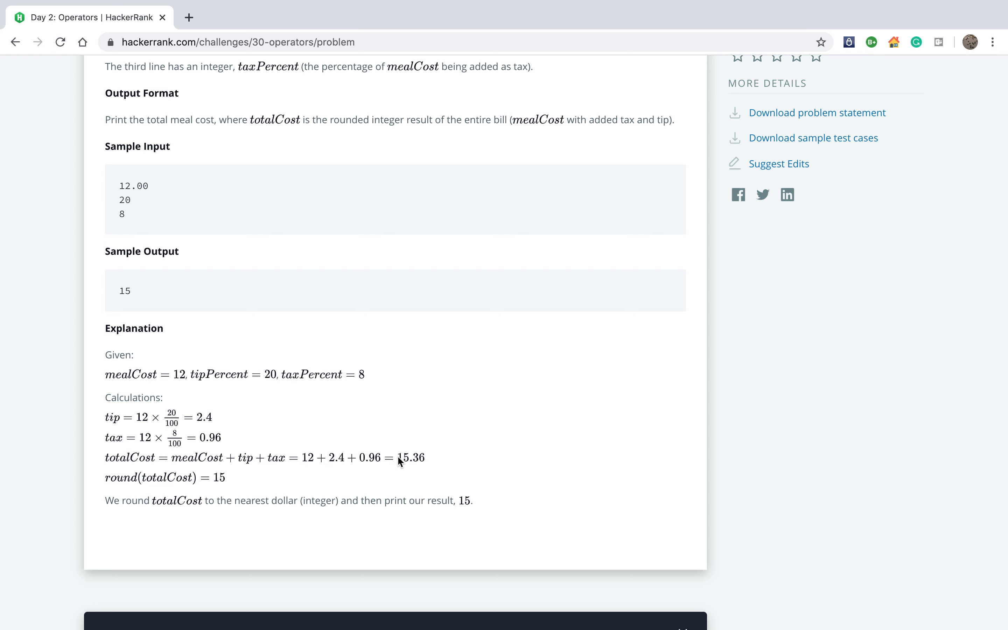
mouse_move(414, 472)
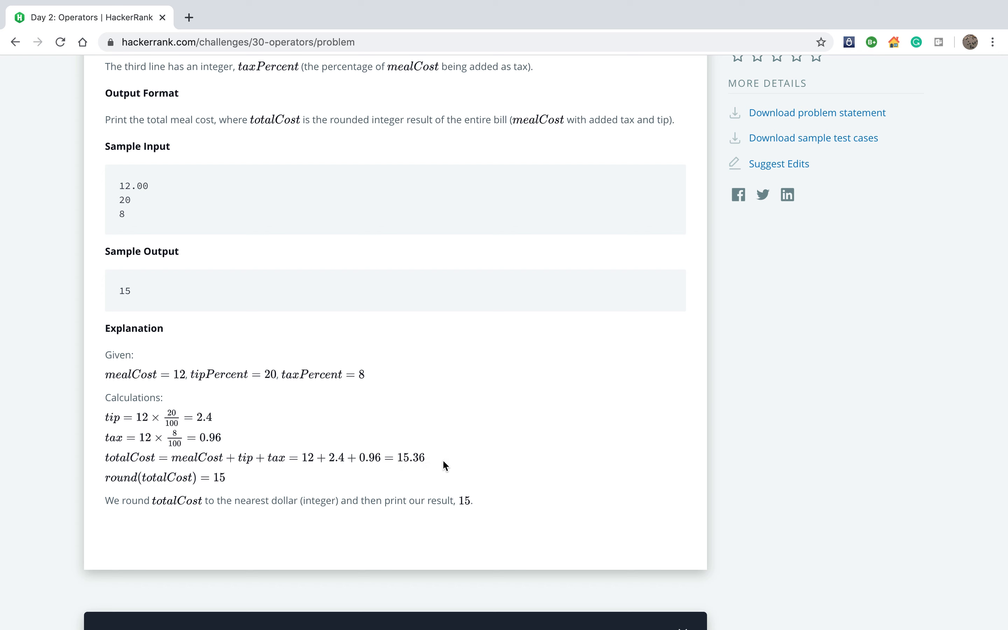
mouse_move(216, 491)
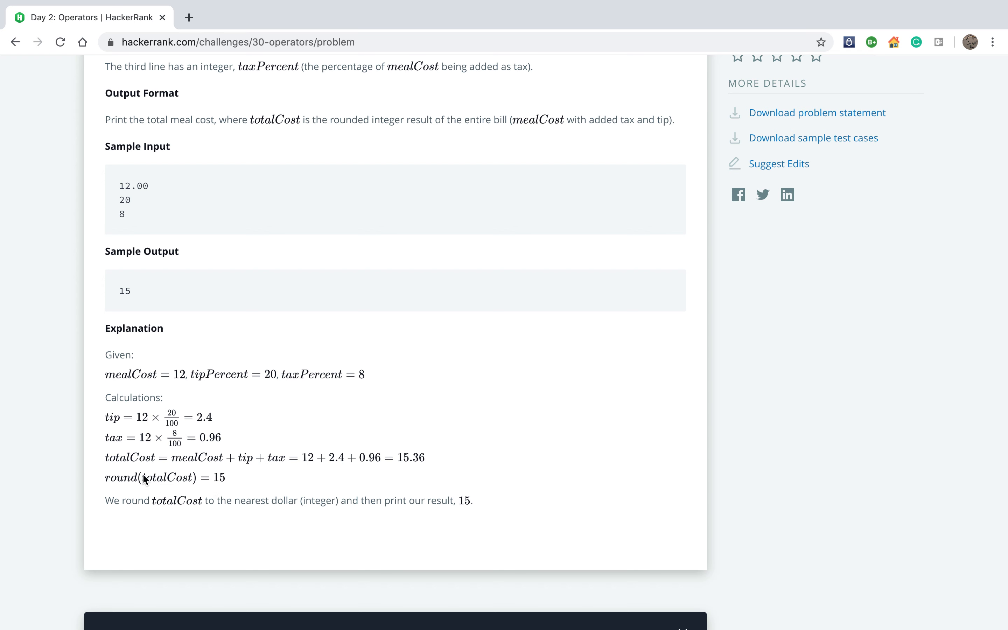
mouse_move(190, 478)
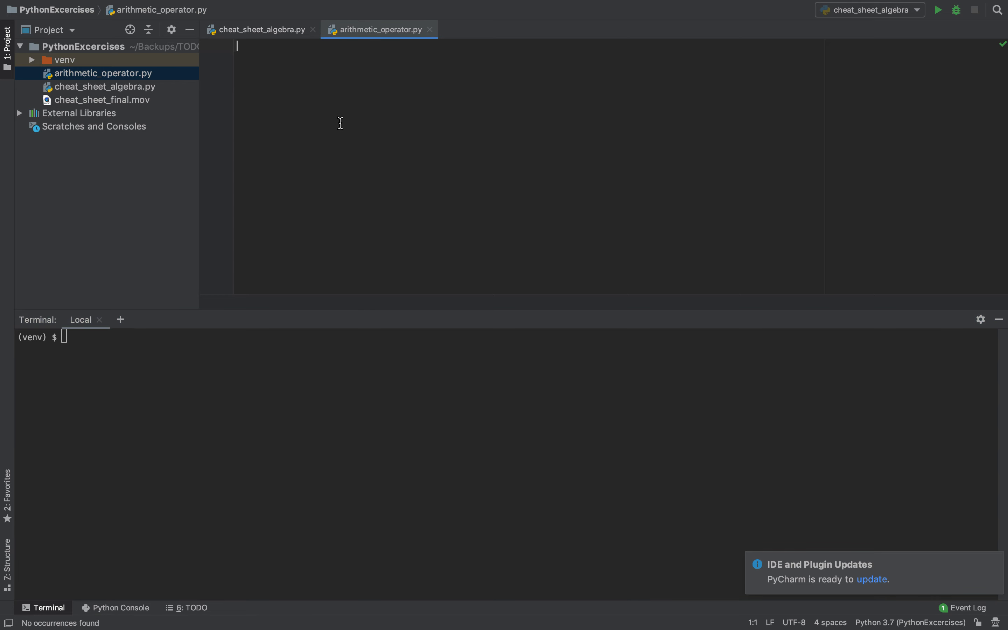
Read meal, tip and tax as floats from input on three lines.
type("meal")
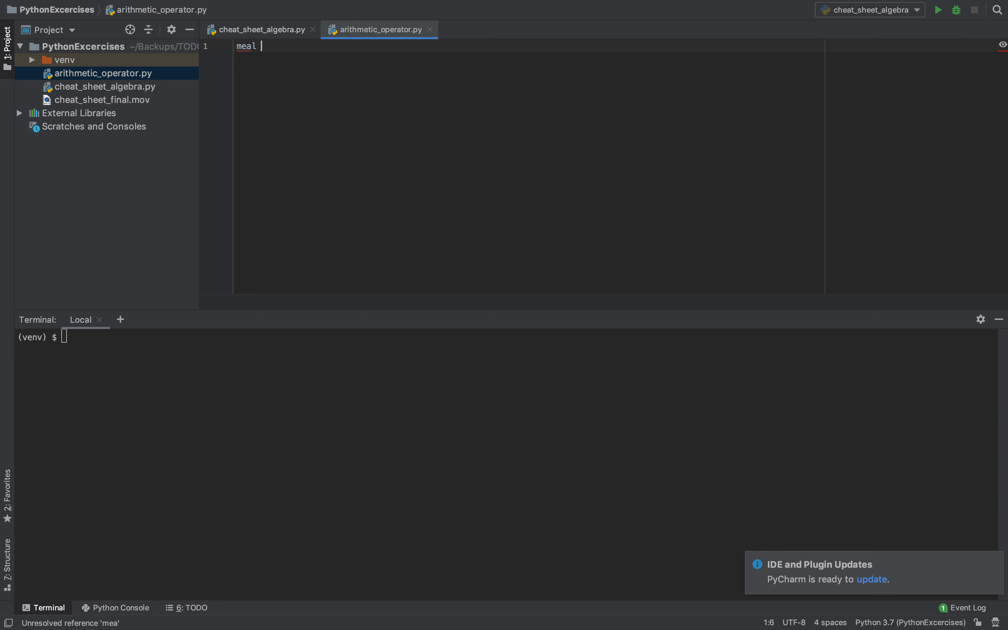
type("=")
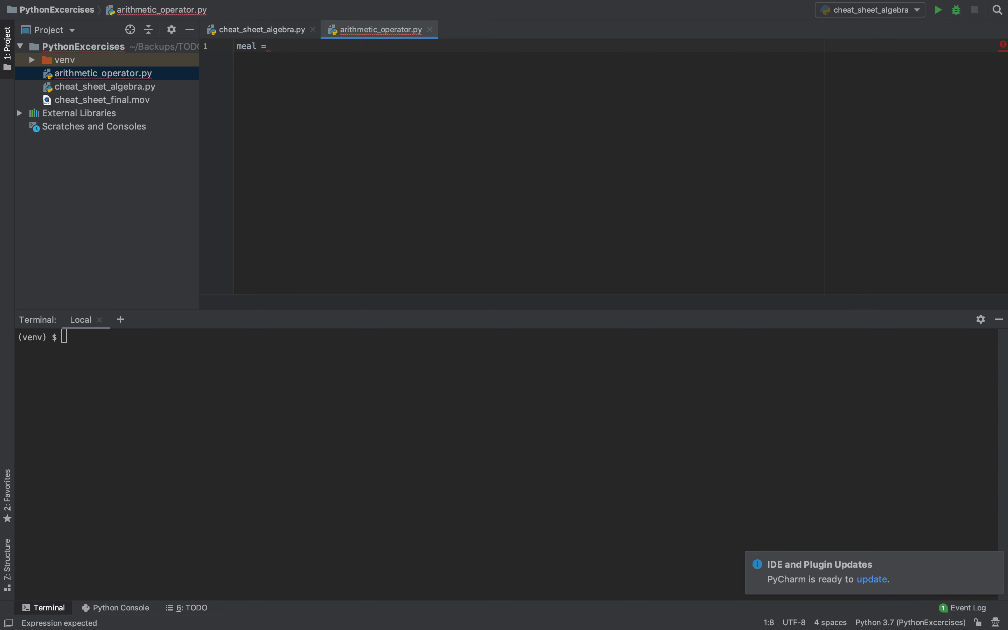
type("float")
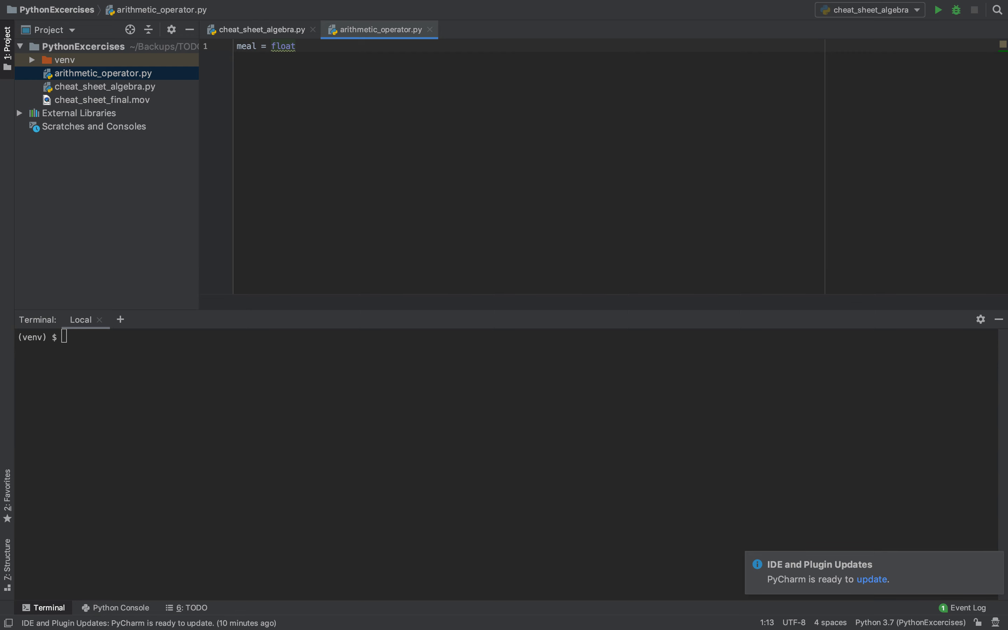
type("(input(")
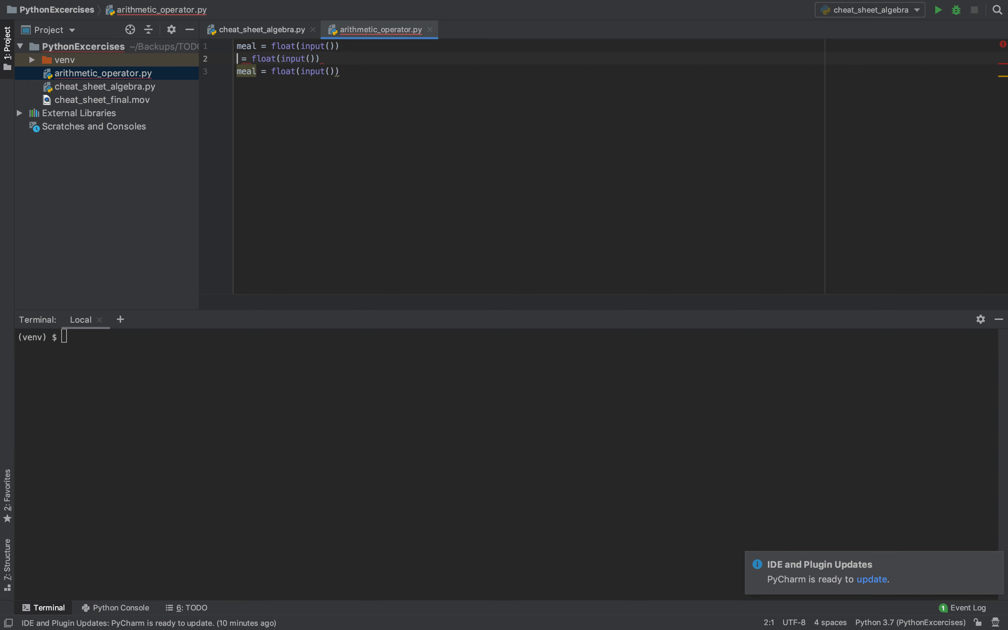
type("tip")
left_click(528, 70)
type("tax")
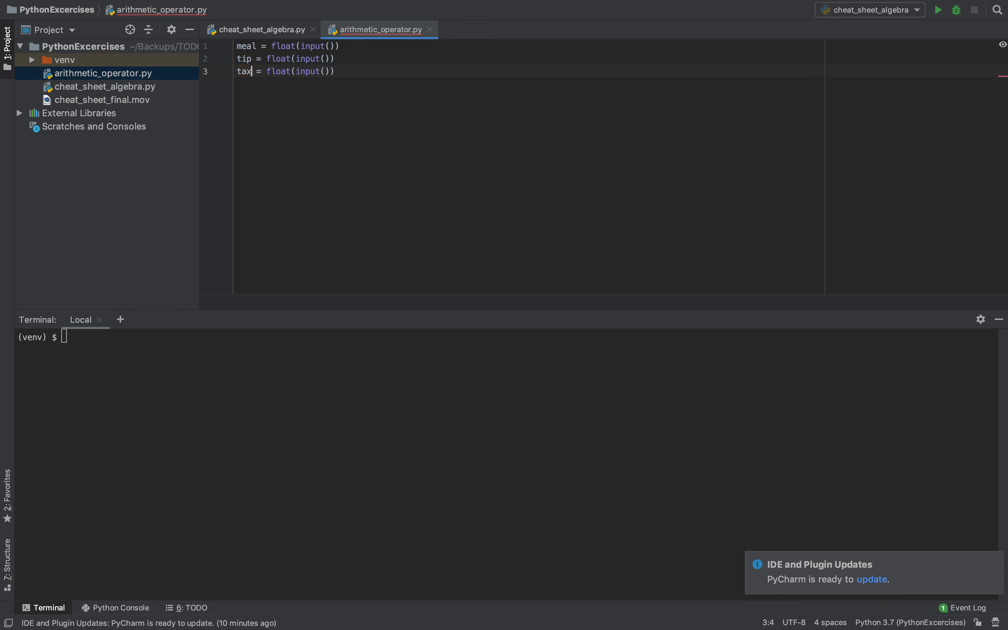
Begin a print() call on the line below the tax input.
key("enter")
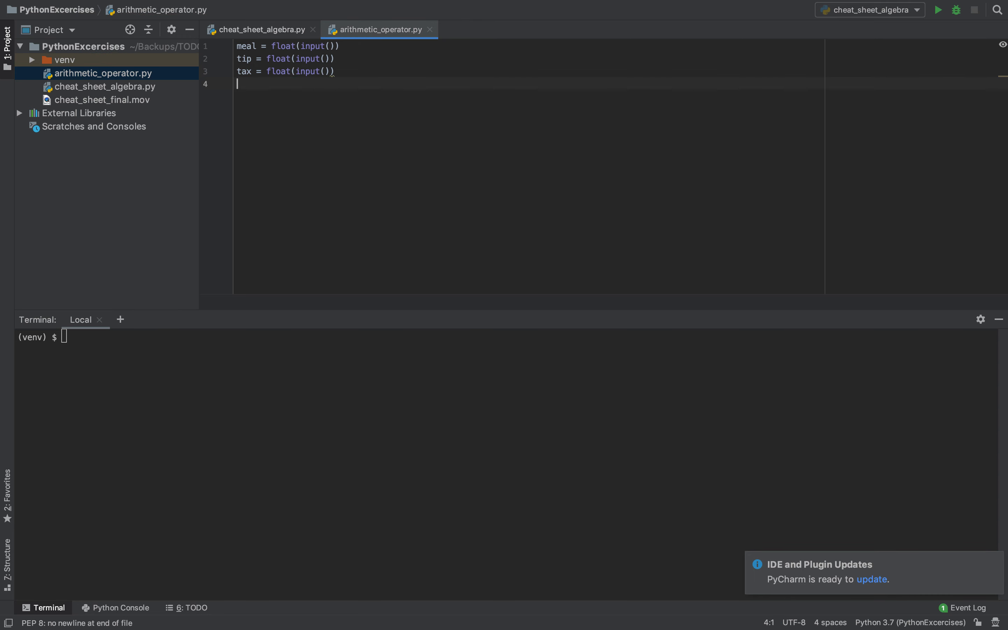
type("print(")
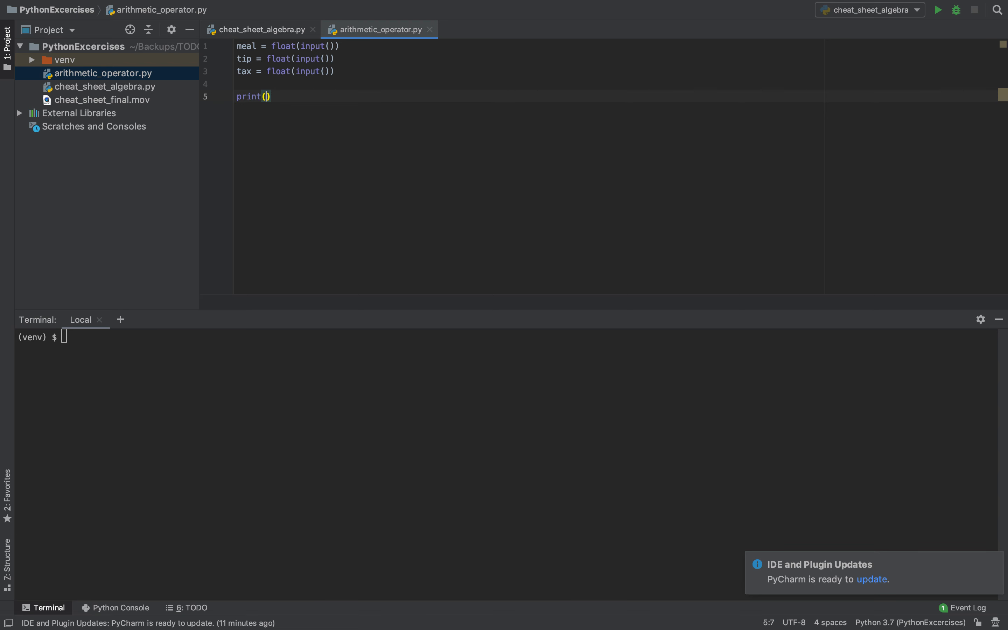
Extend print with "The total meal cost is " + str(int(round(meal, dismissing the completion popup.
type("'")
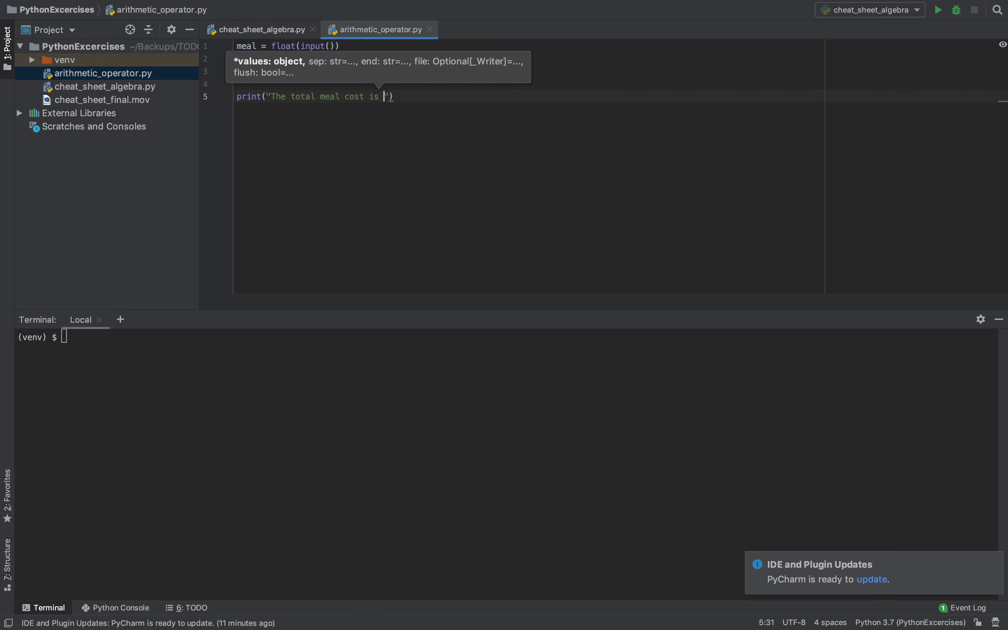
type("\" +")
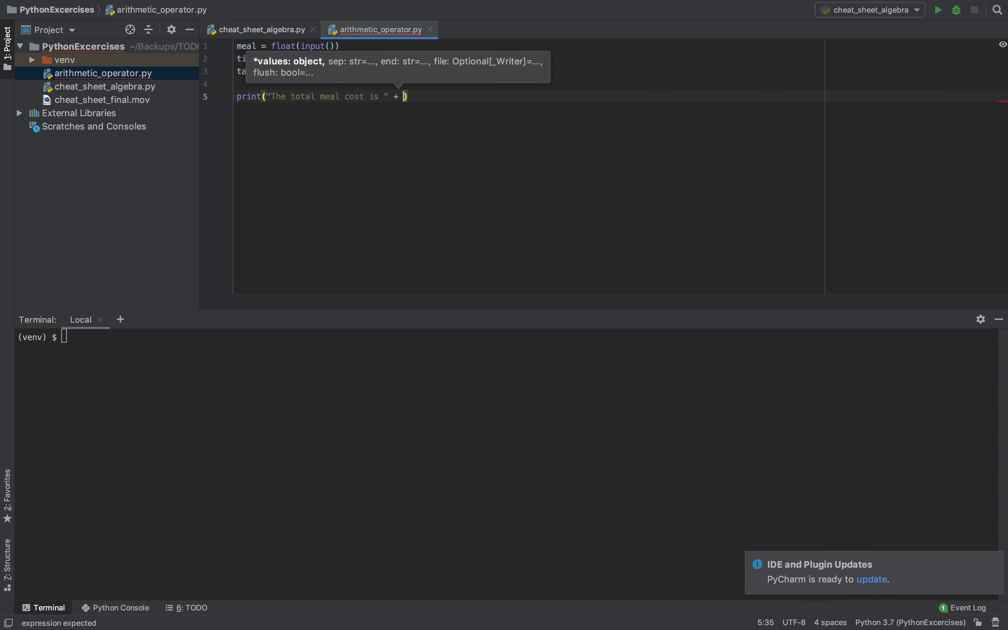
type("str(")
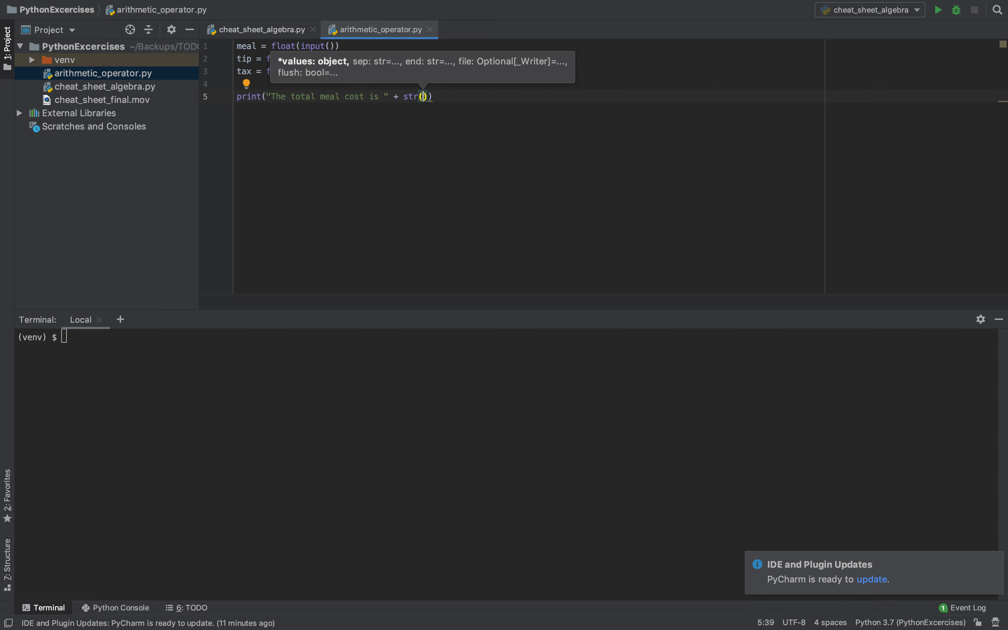
type("int(")
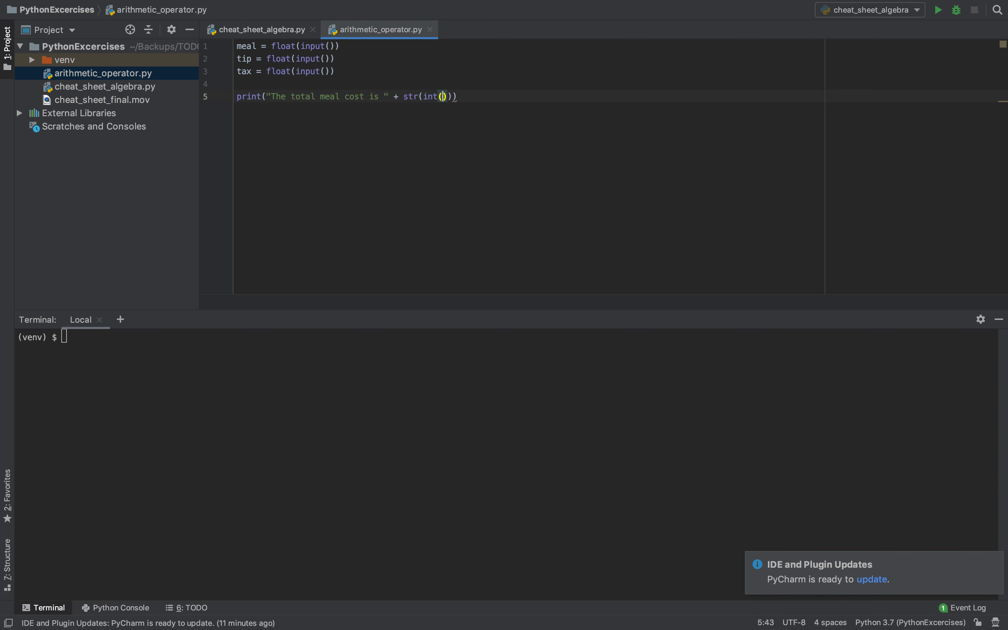
type("round(")
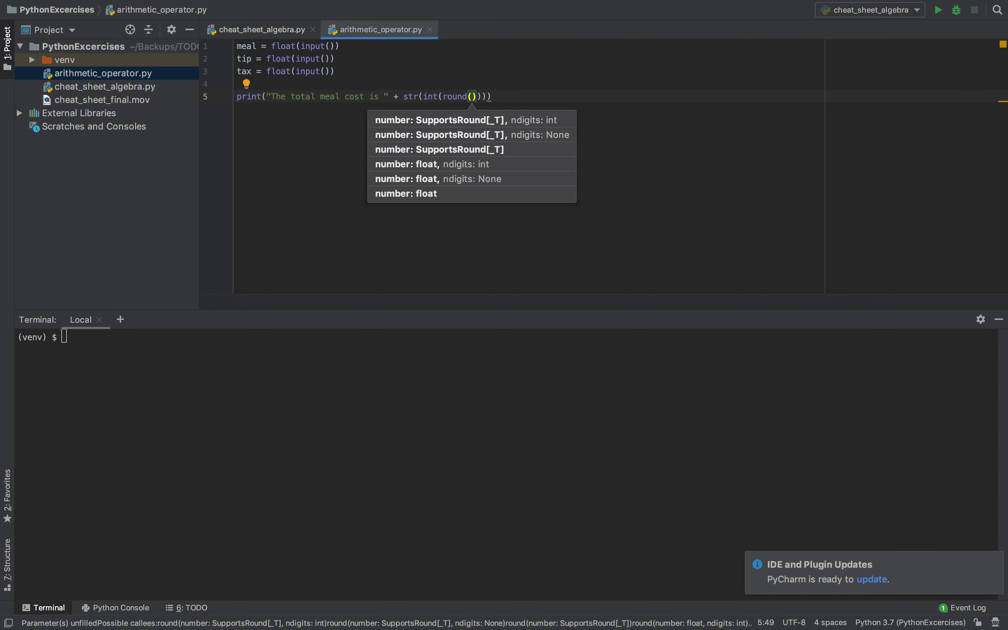
type("M")
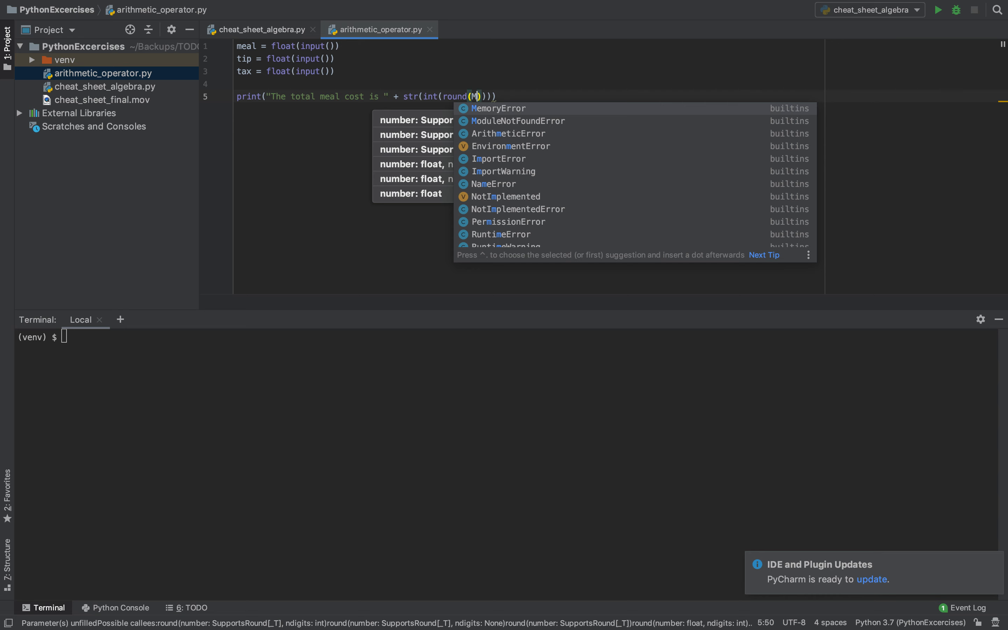
key("Backspace")
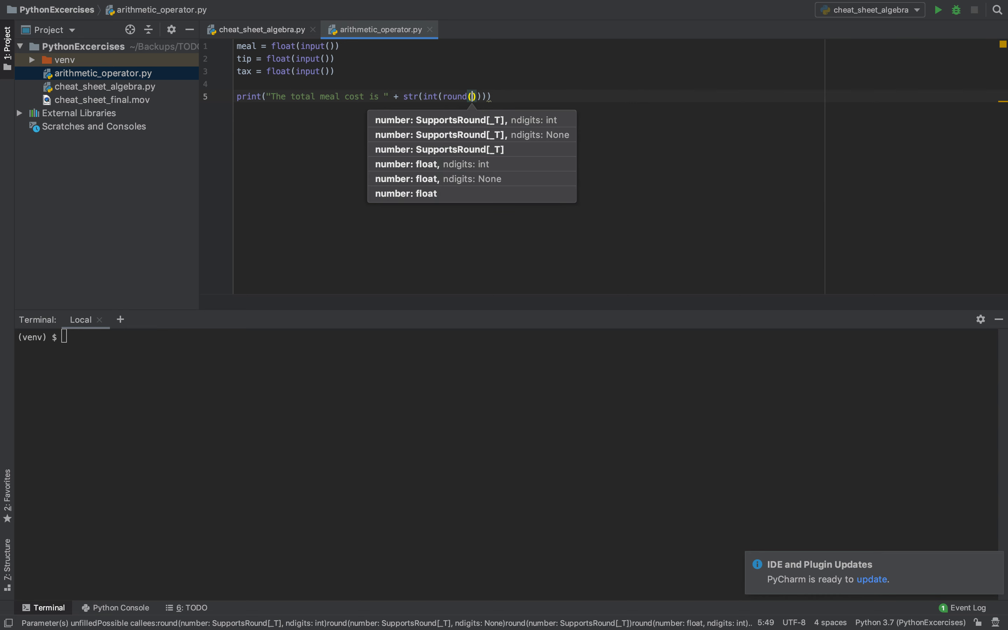
type("meal + (tip")
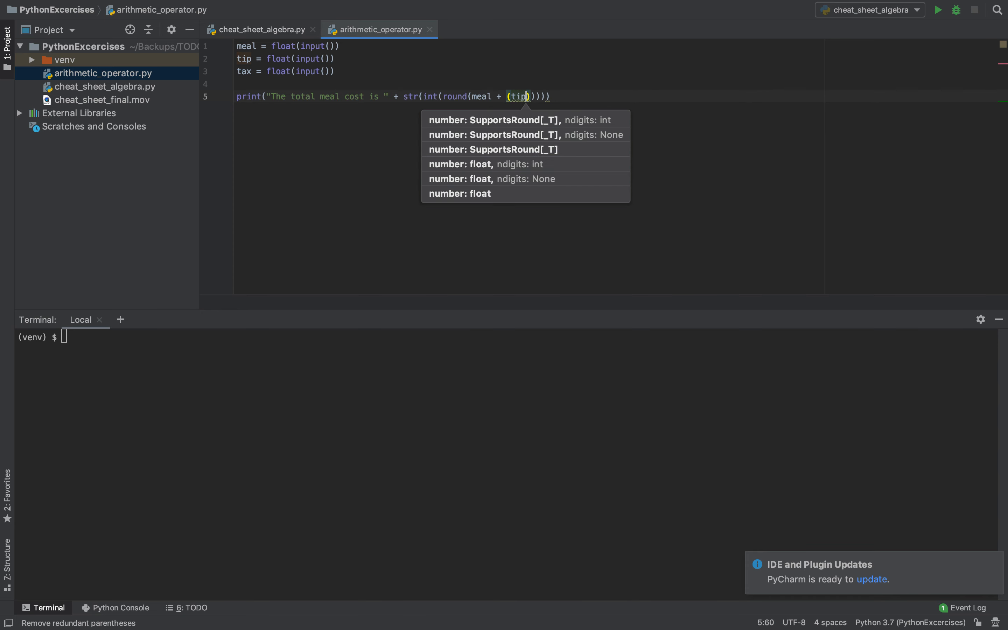
Fill round() with meal + ((tip*meal)/100) + ((tax*meal)/100).
type("*")
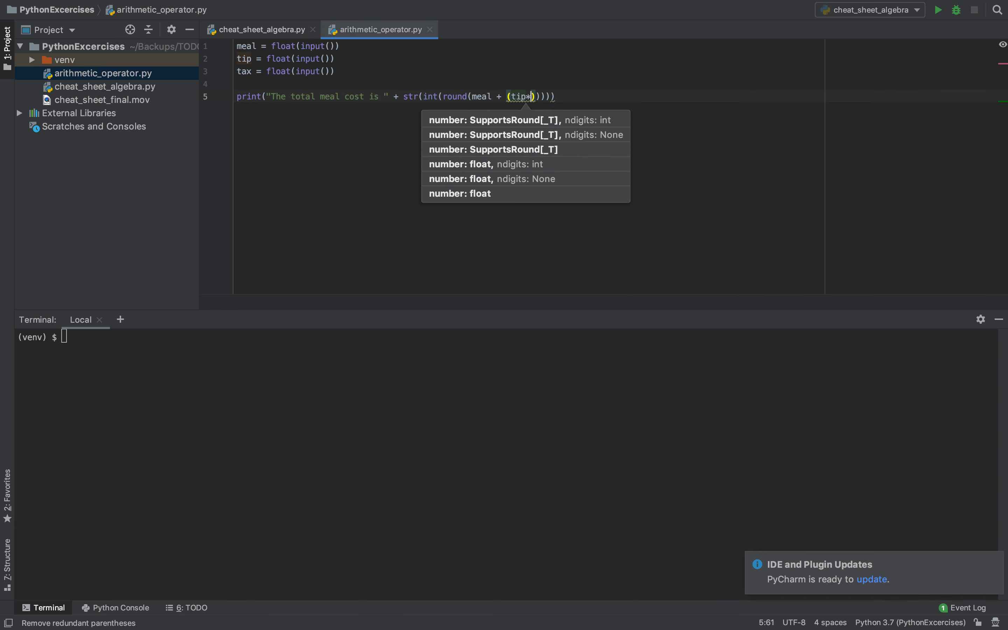
type("meal")
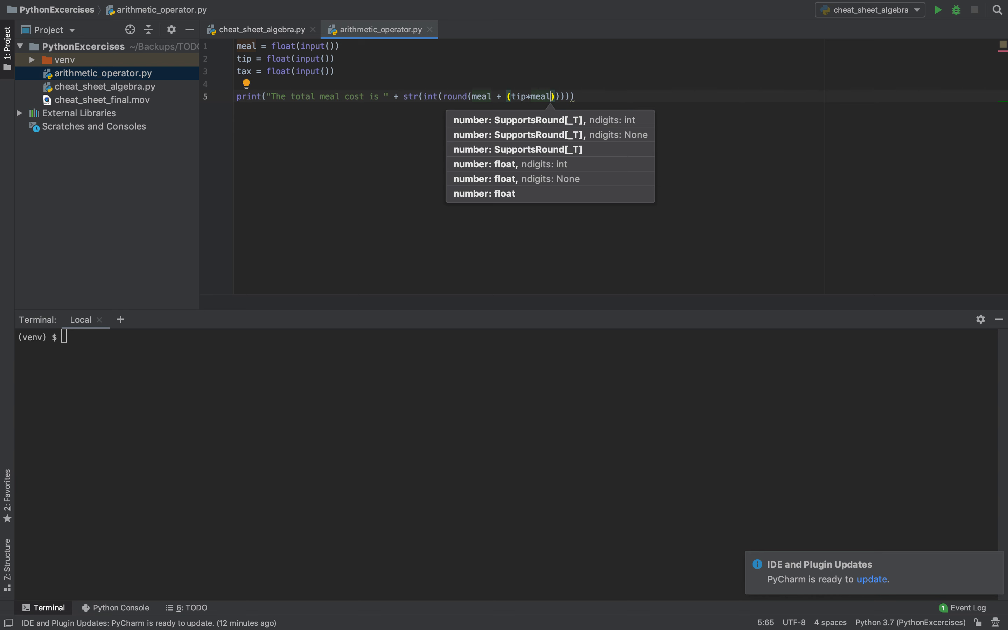
type("/100")
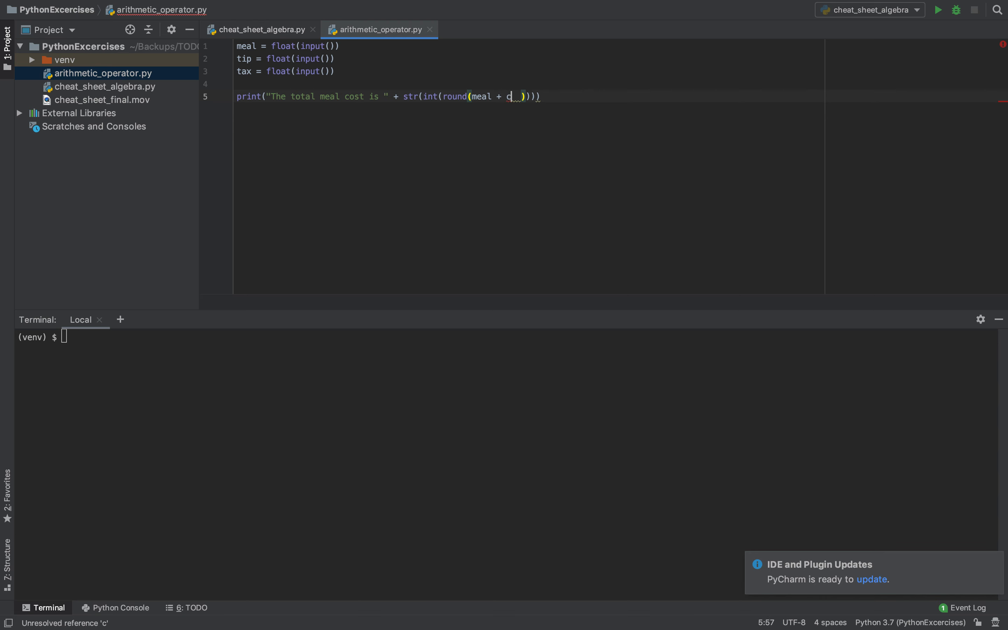
type("(tip*meal)/100) + ((tip*meal)/100)")
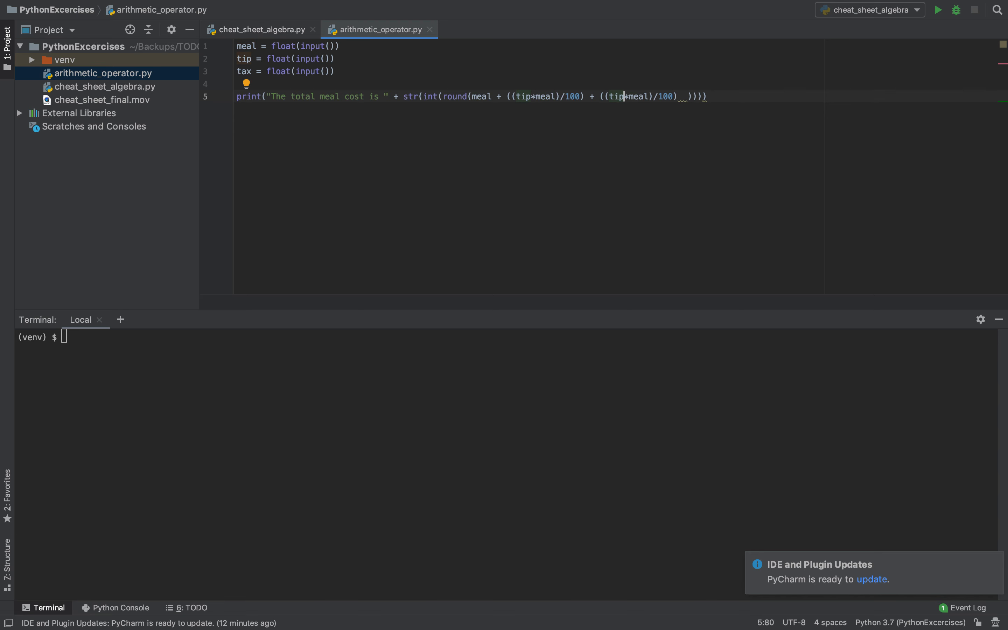
type("tax")
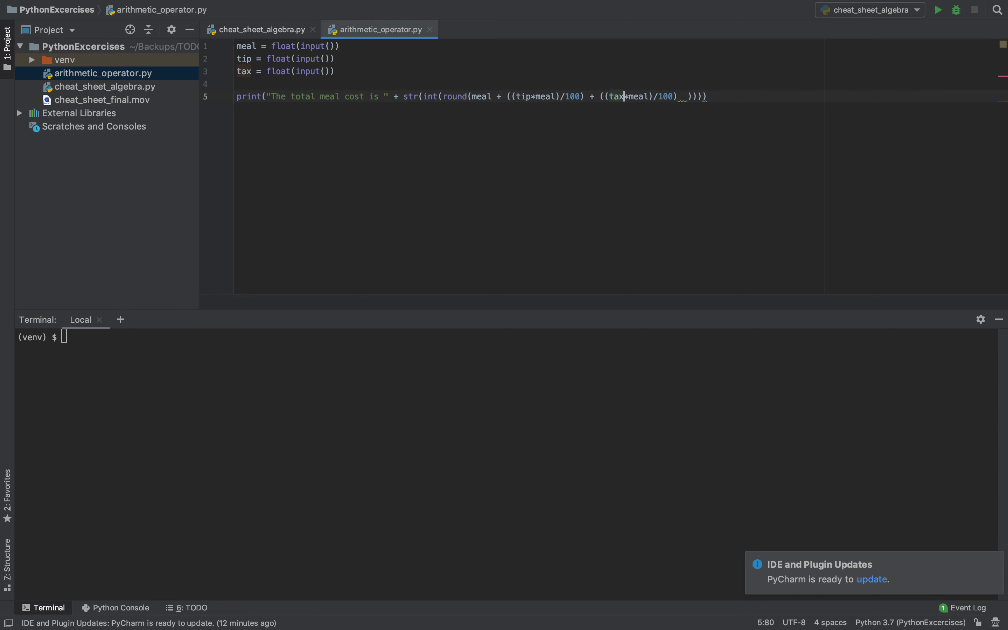
mouse_move(619, 86)
type(")))")
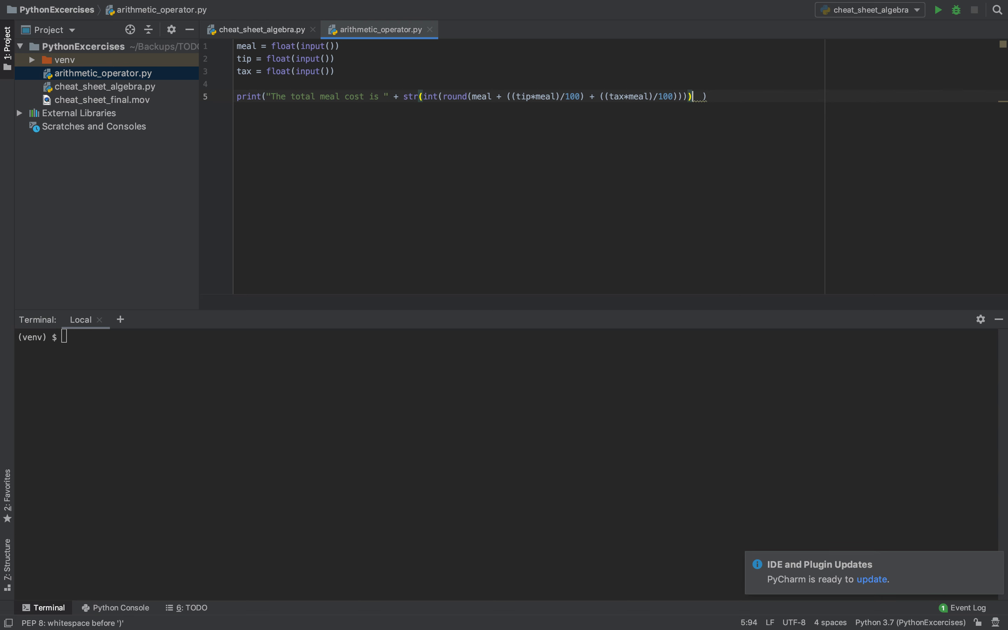
Append + " dollars." to close the print statement.
type("+")
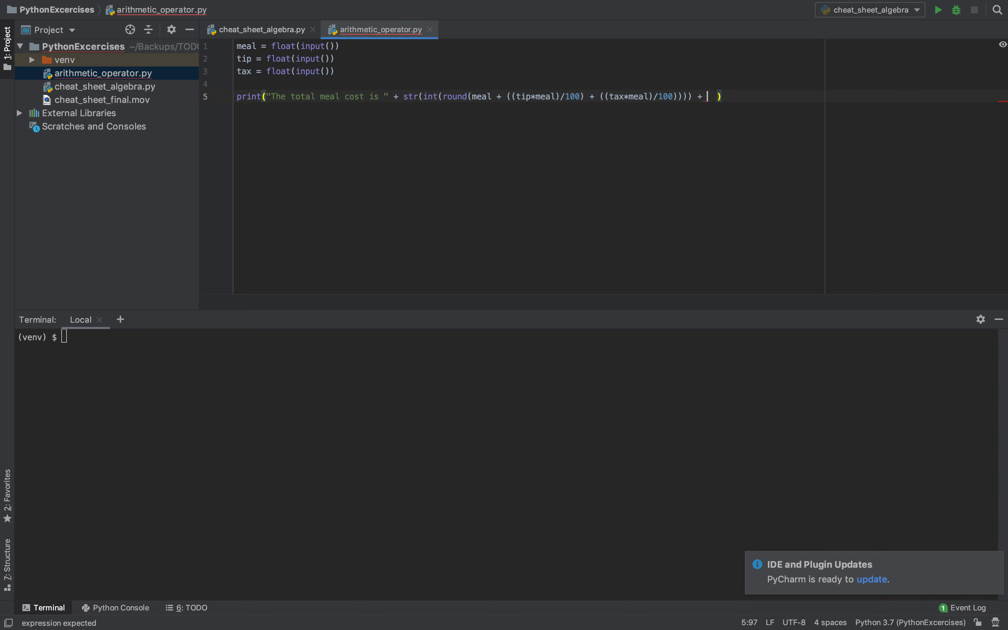
type("\"")
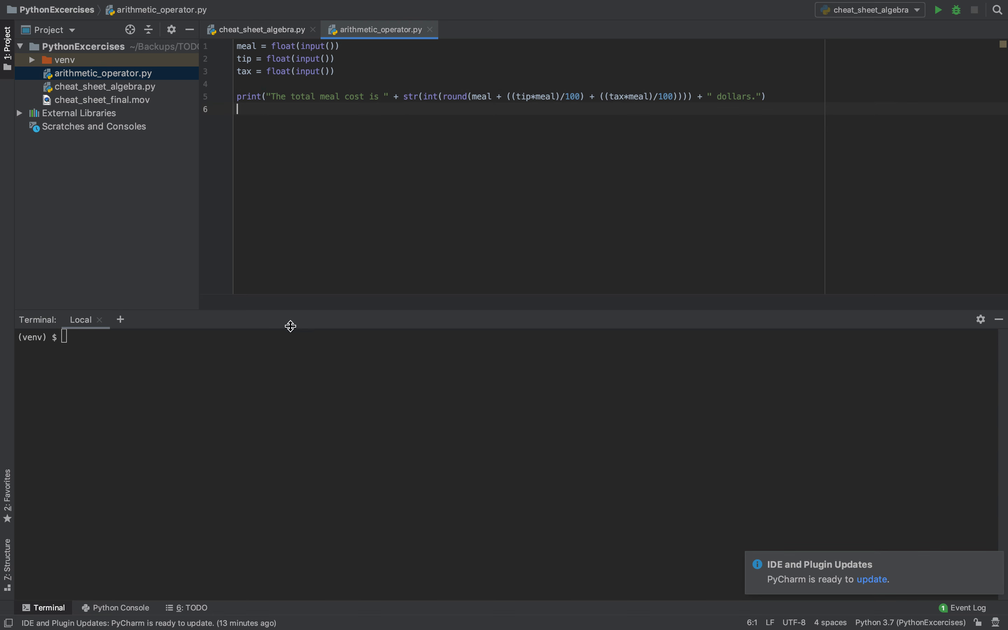
Run python arithmetic_operator.py in the terminal, stopping the mis-named first run with Ctrl+C.
type("python Arithmetic_Operator.py")
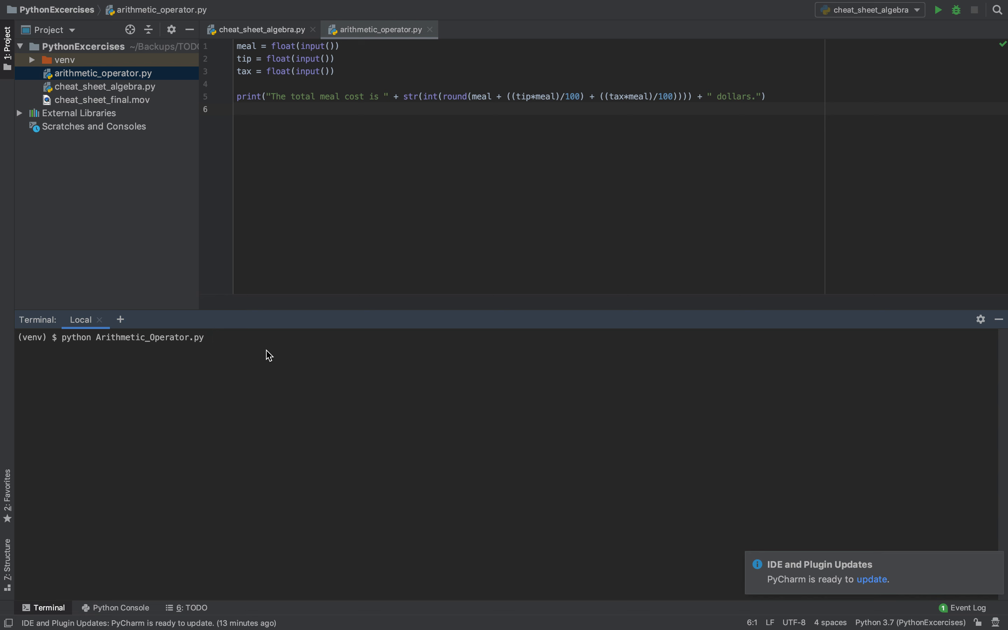
key("ctrl+c")
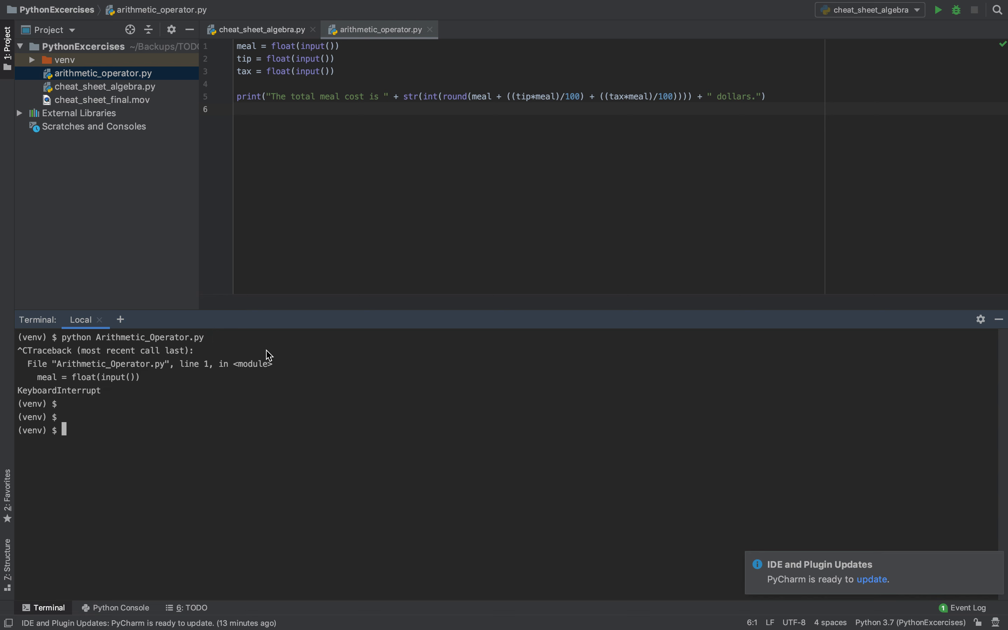
type("pyth")
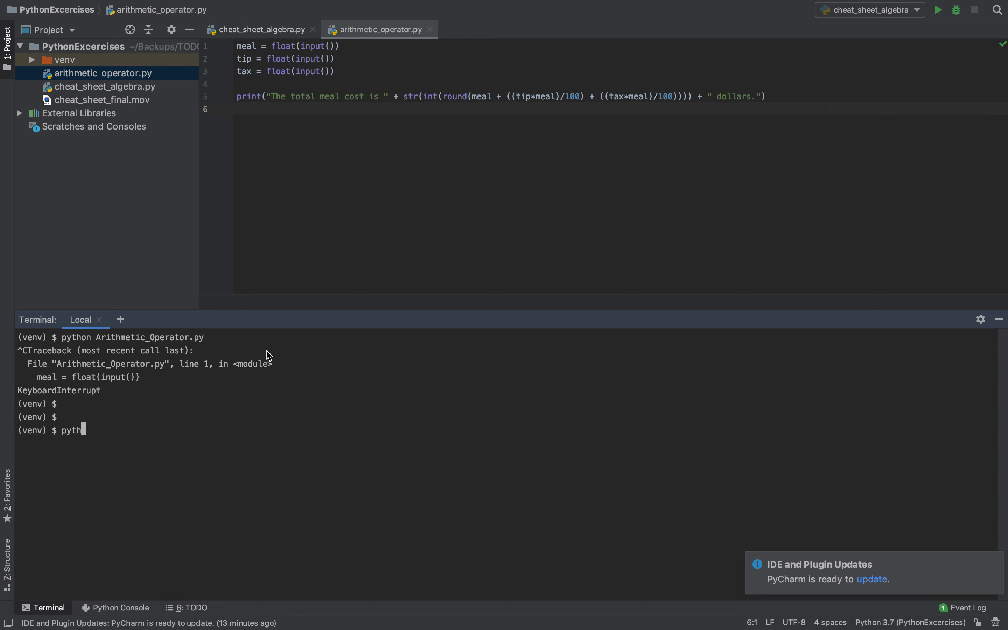
type("on arithmetic_operator.py")
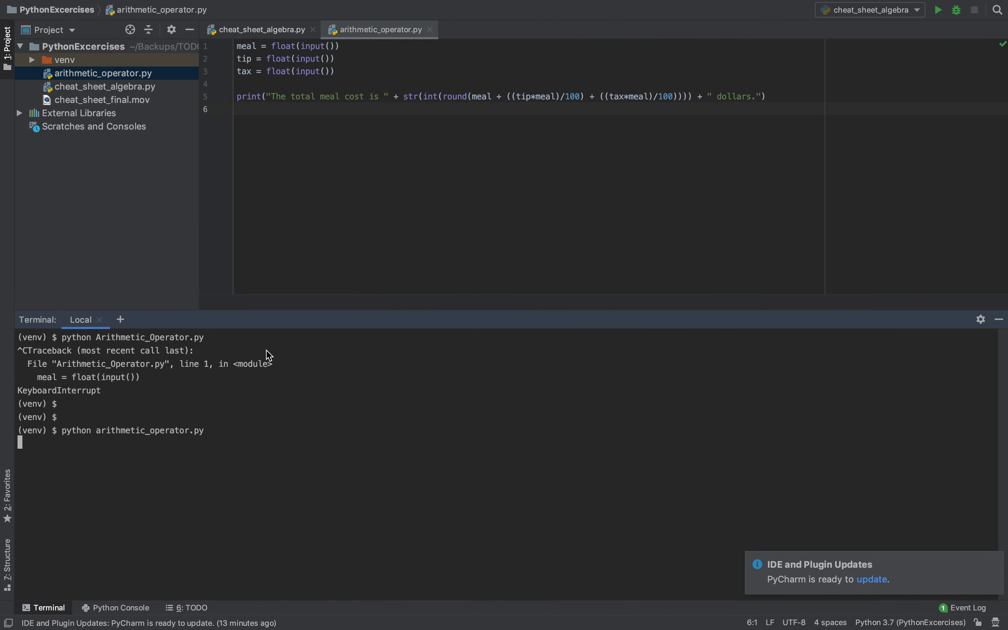
Enter 12.00, 20 and 8 to print "The total meal cost is 15 dollars.", then rerun entering 13.
type("12.00")
left_click(126, 458)
type("20")
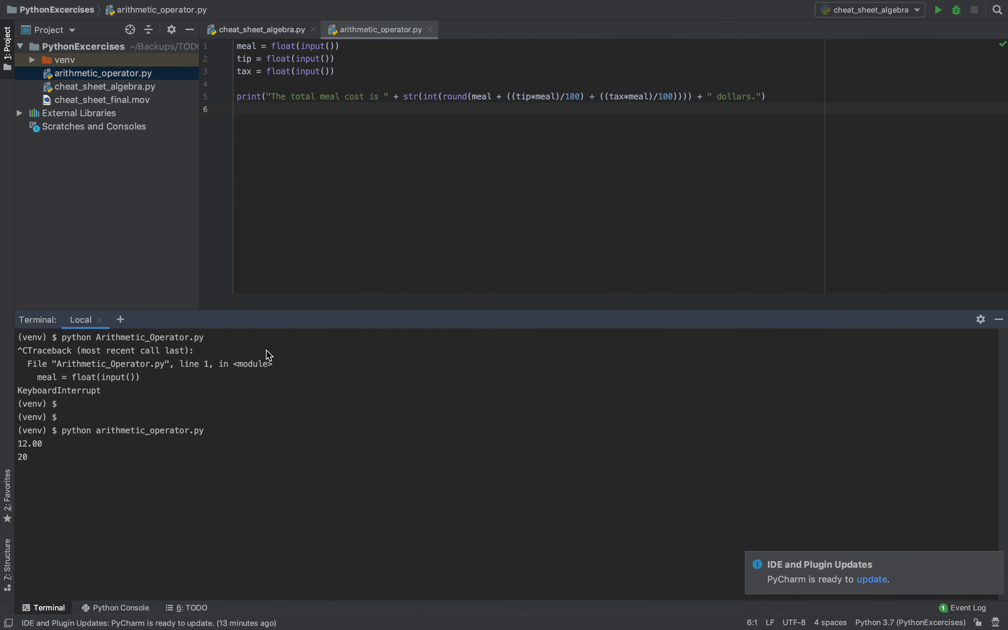
type("8")
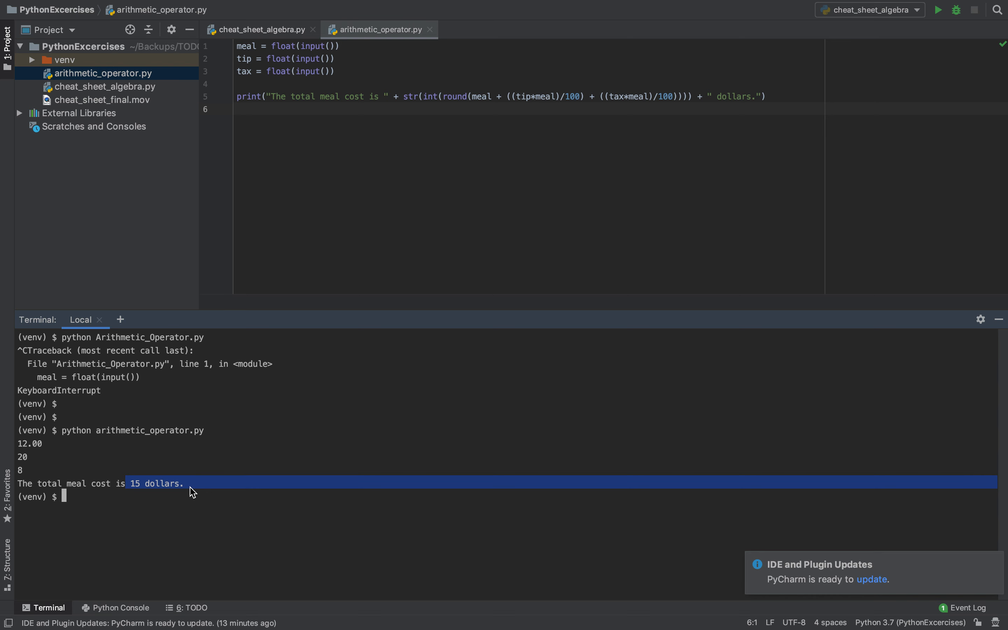
type("python arithmetic_operator.py")
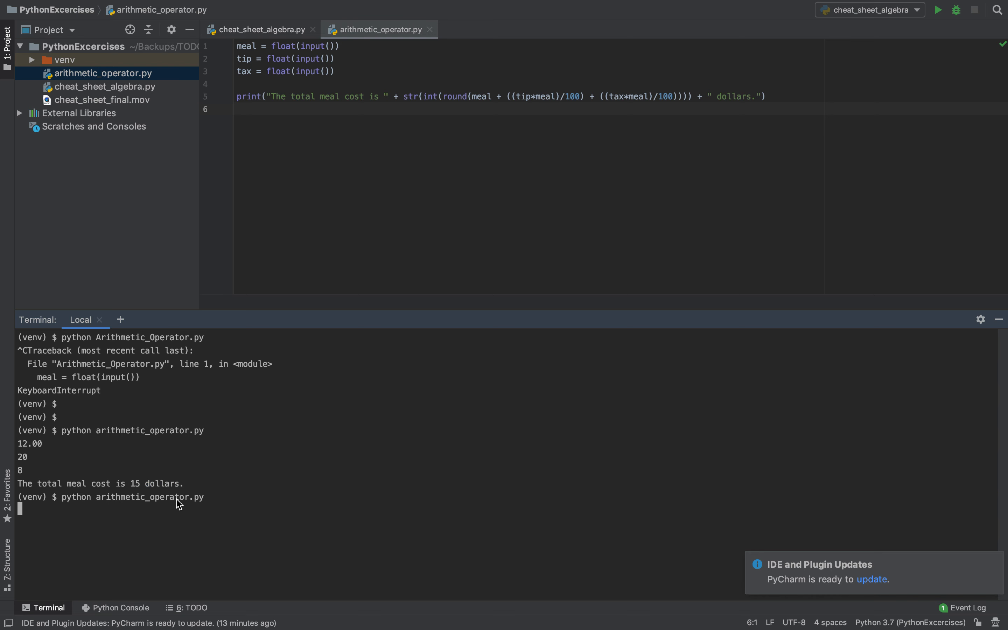
type("13")
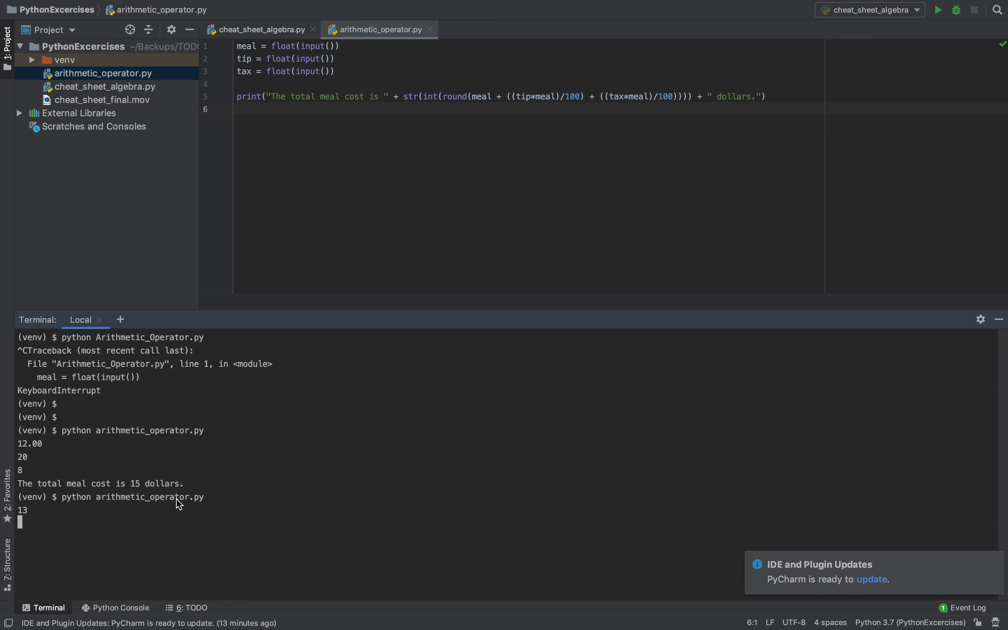